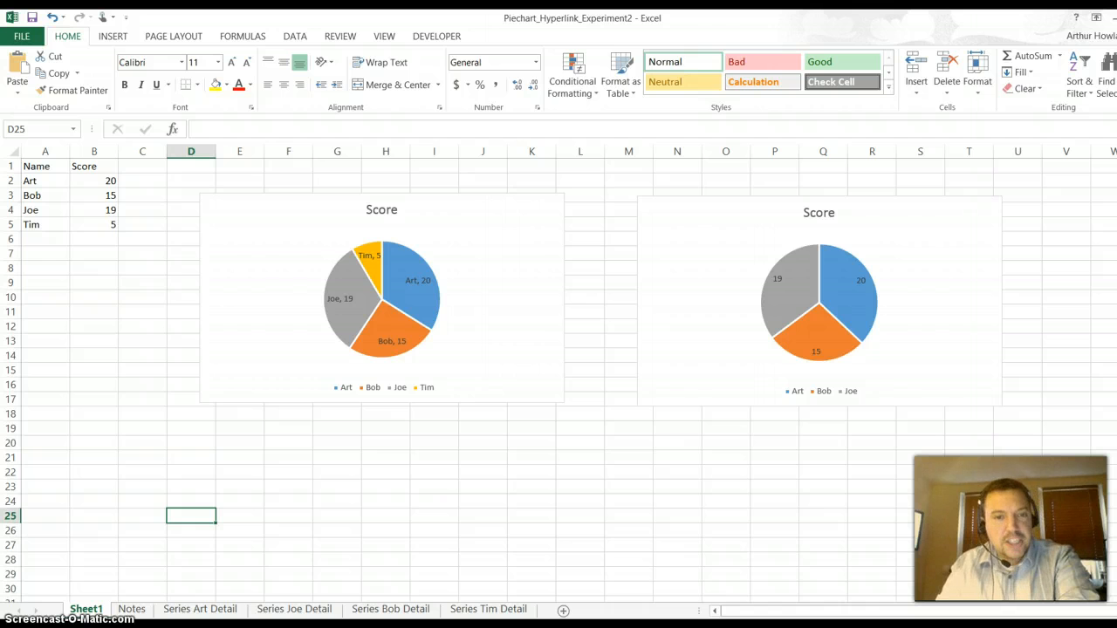
mouse_move(467, 257)
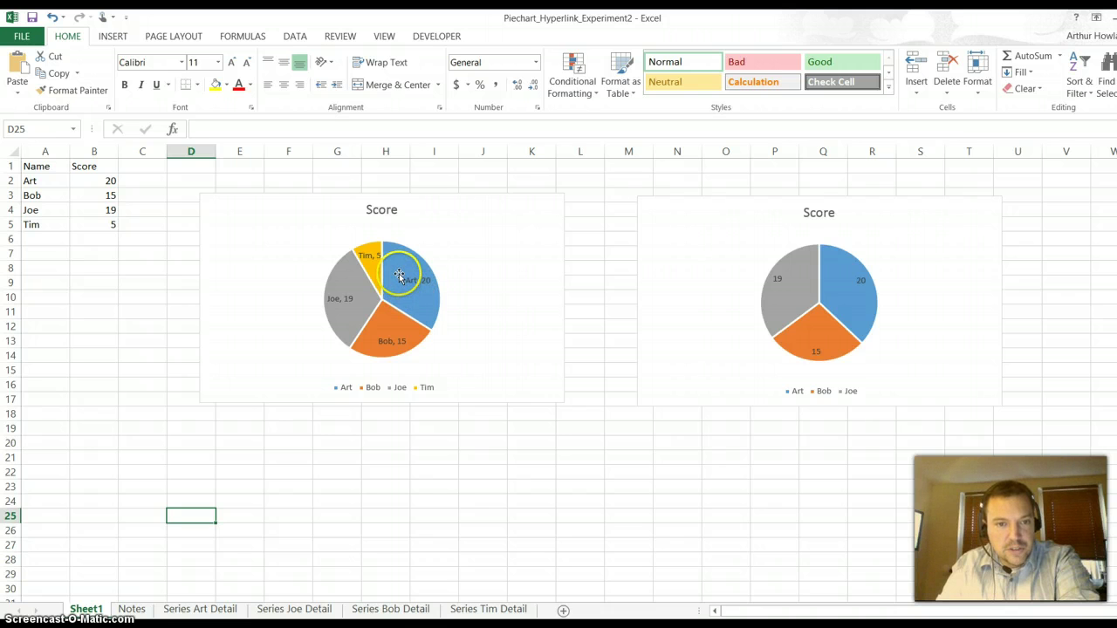
Demonstrate the finished macro by clicking Art's, Joe's and Tim's slices and visiting their detail sheets.
left_click(398, 278)
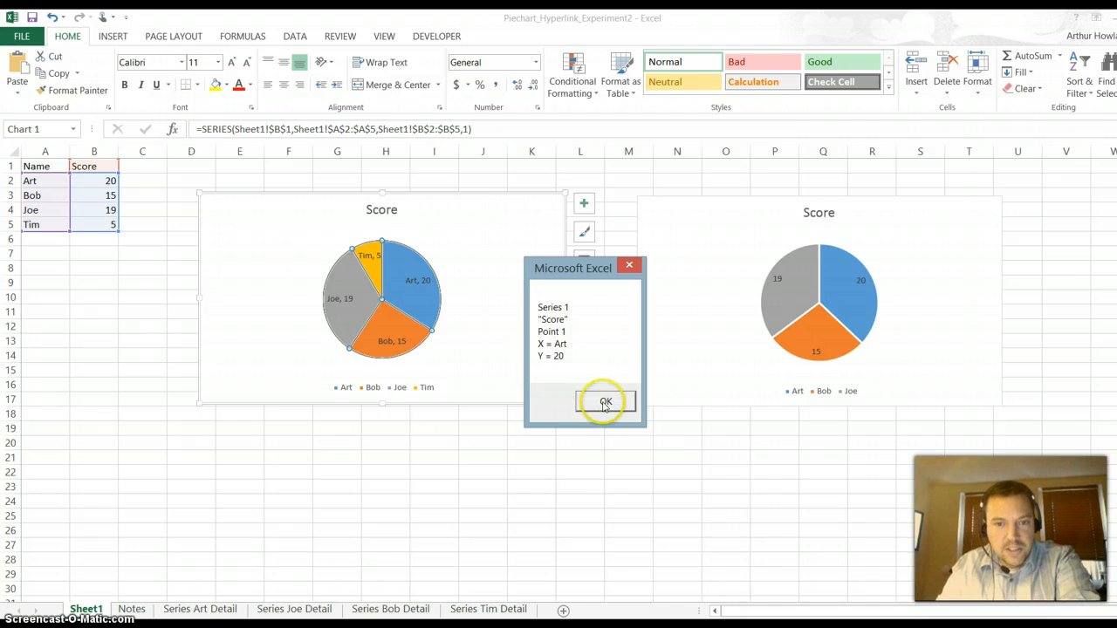
left_click(603, 401)
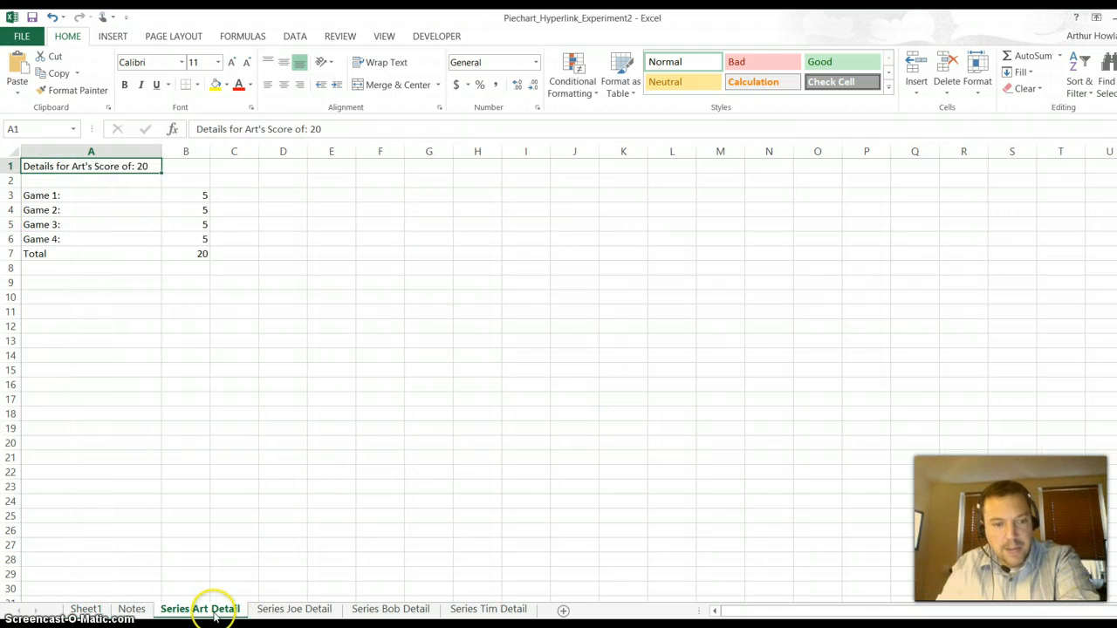
left_click(87, 609)
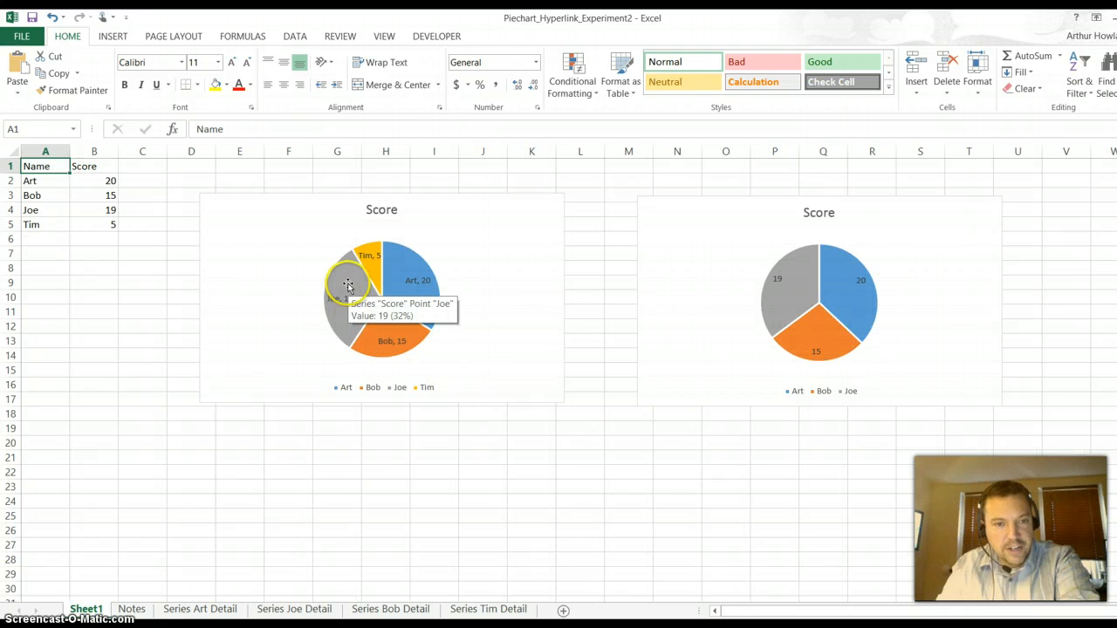
left_click(348, 287)
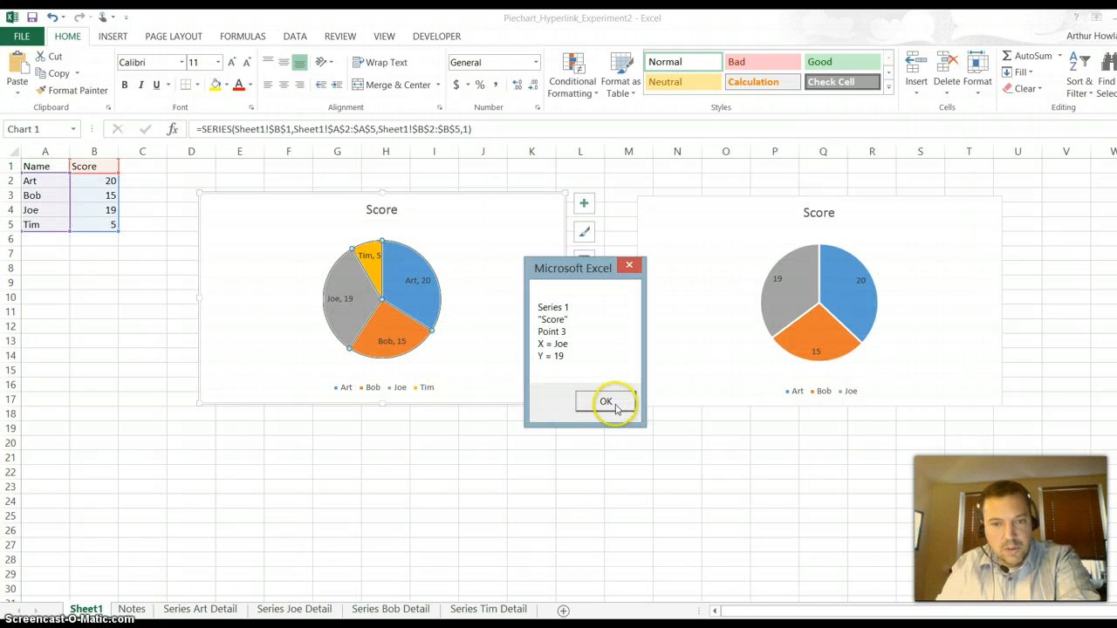
left_click(606, 401)
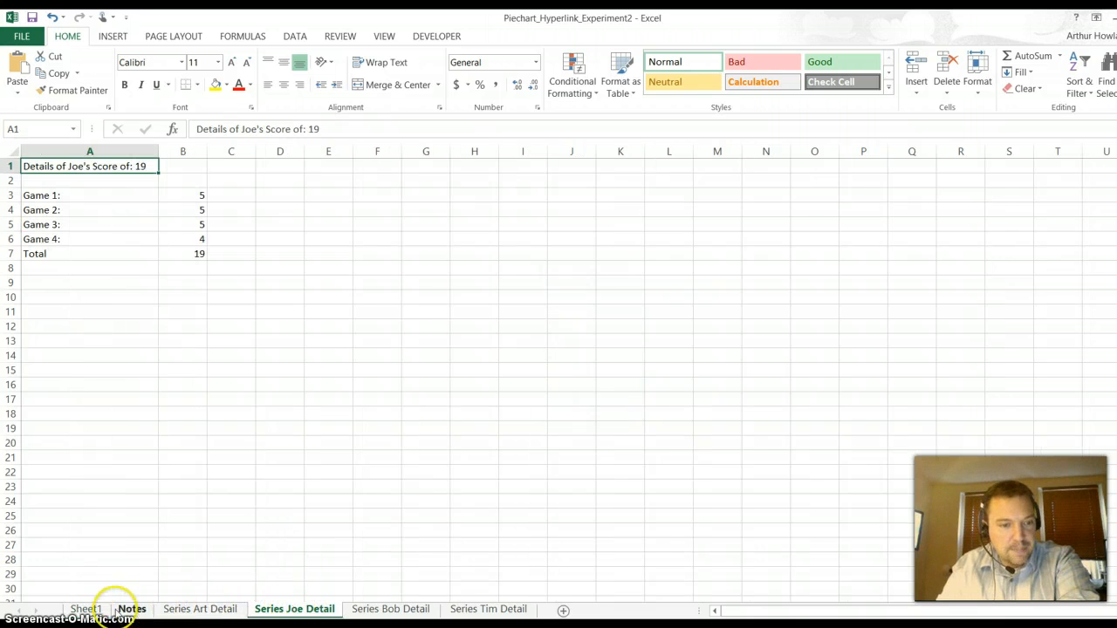
left_click(86, 607)
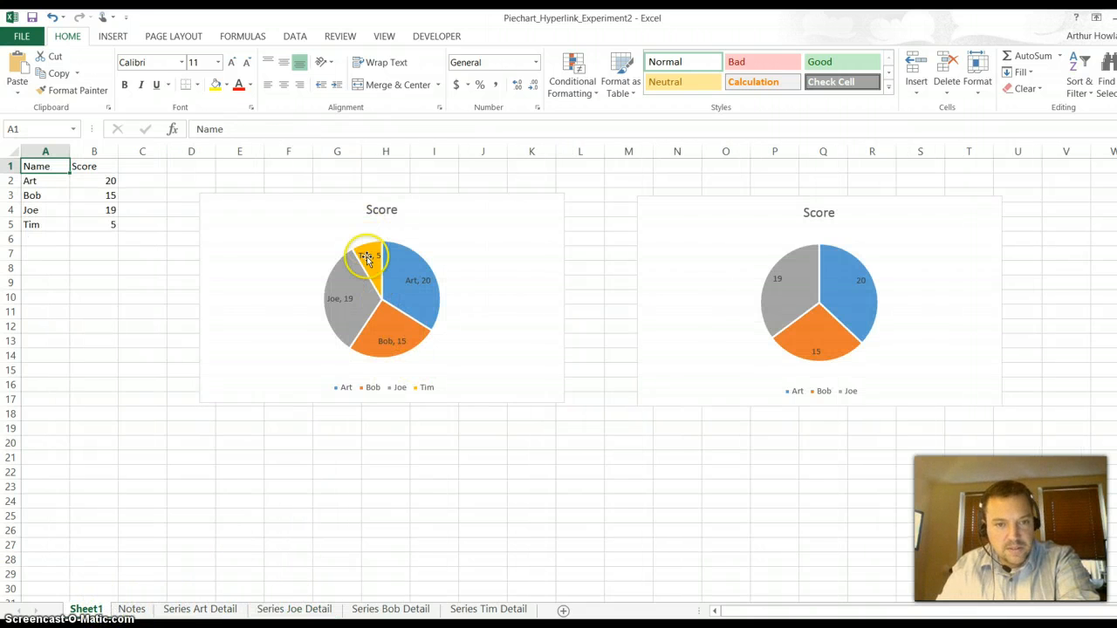
left_click(368, 255)
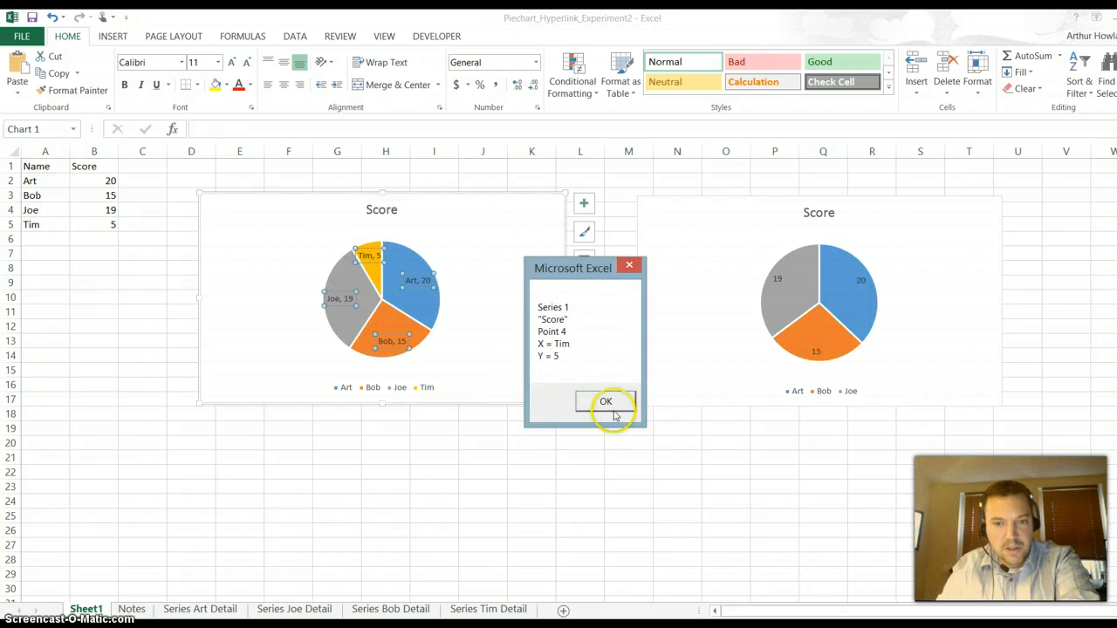
left_click(605, 399)
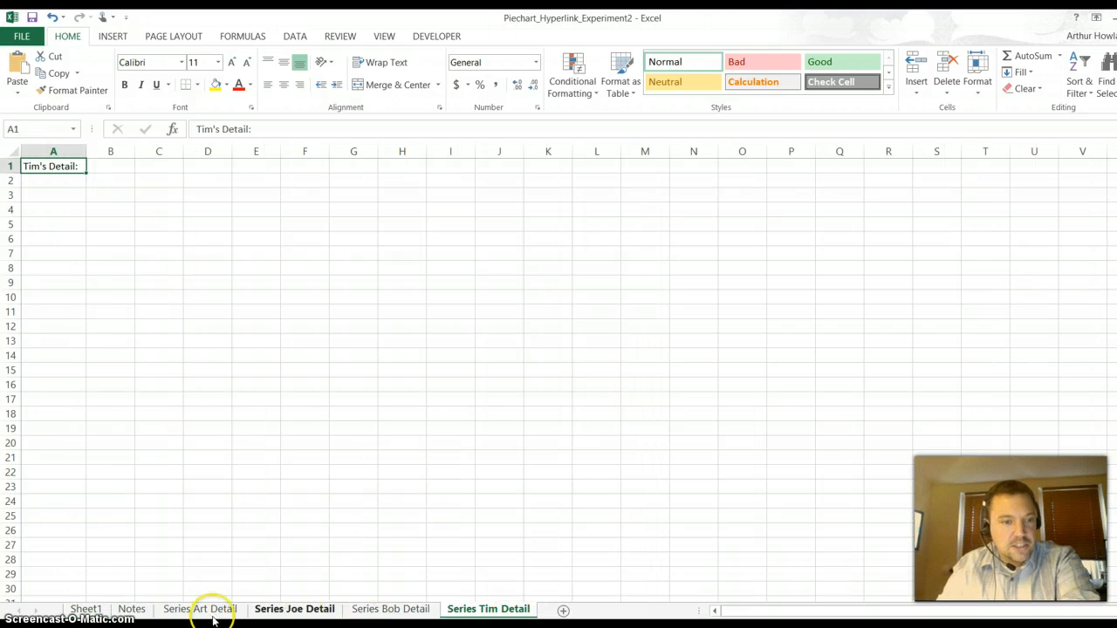
left_click(87, 609)
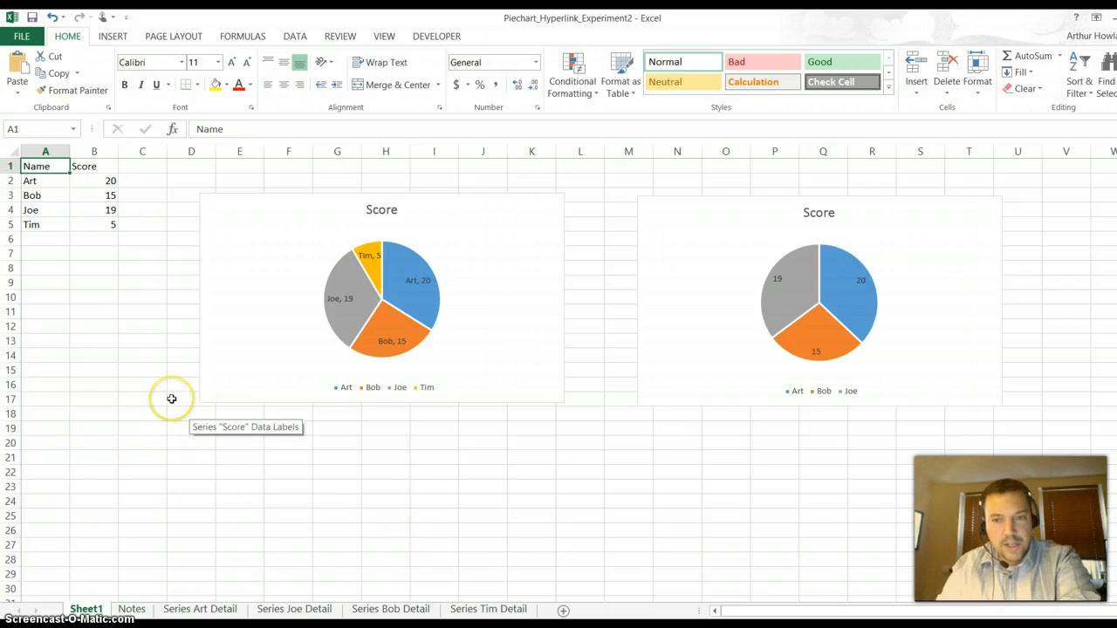
mouse_move(181, 375)
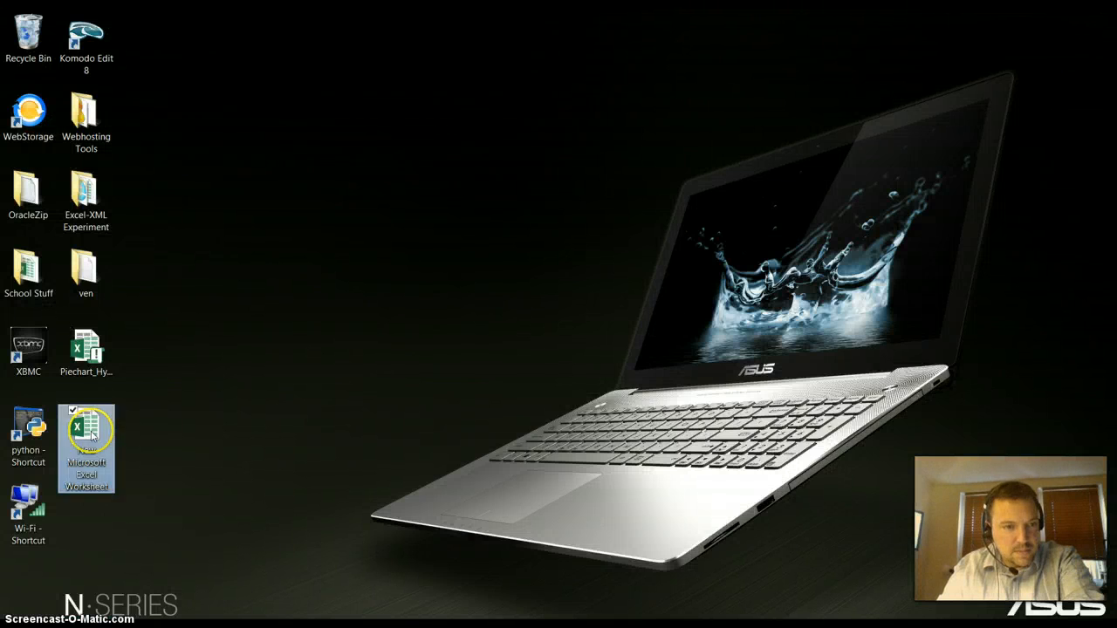
Launch the New Microsoft Excel Worksheet file from the desktop.
double_click(85, 440)
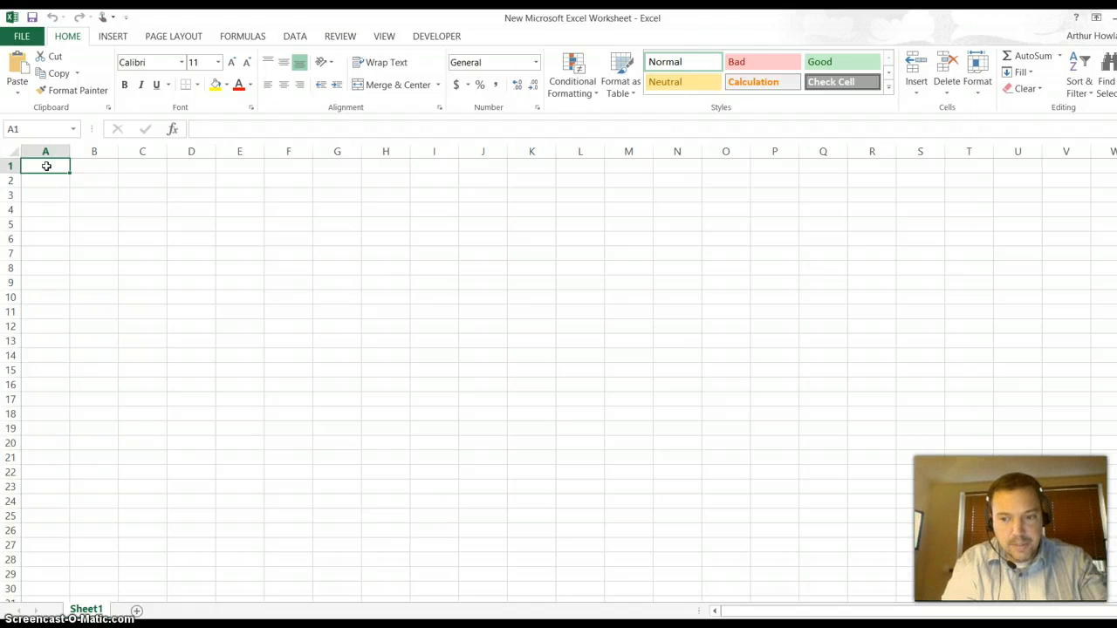
Enter the Name/Score table (Art 20, Bob 15, Joe 19, Tim 5) on Sheet1 and add Sheet2.
type("Name")
left_click(94, 166)
type("Score")
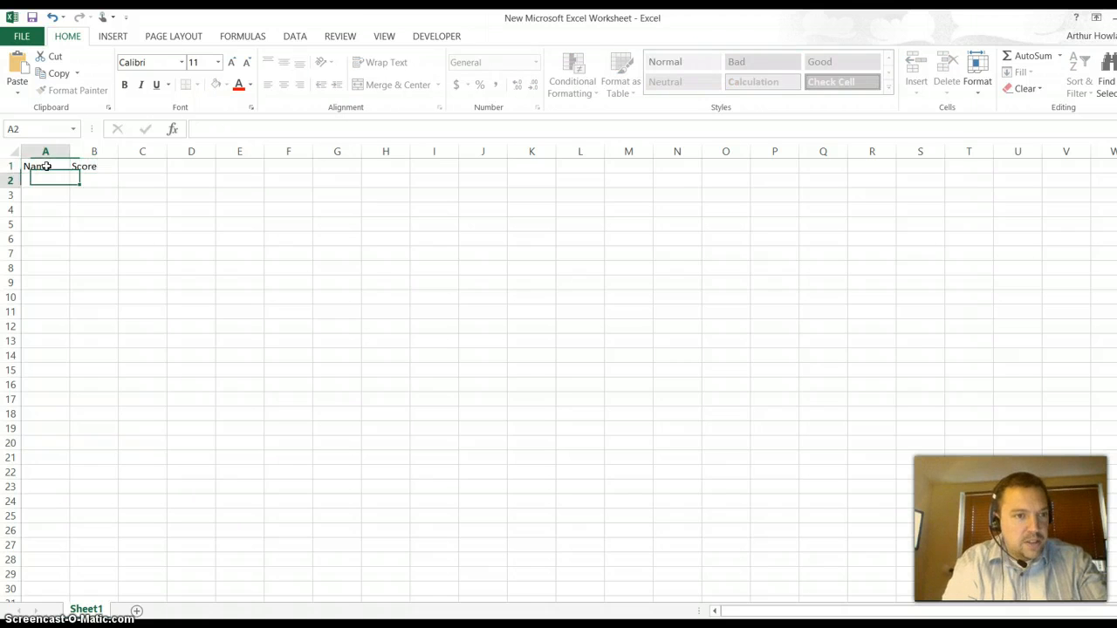
type("Bob")
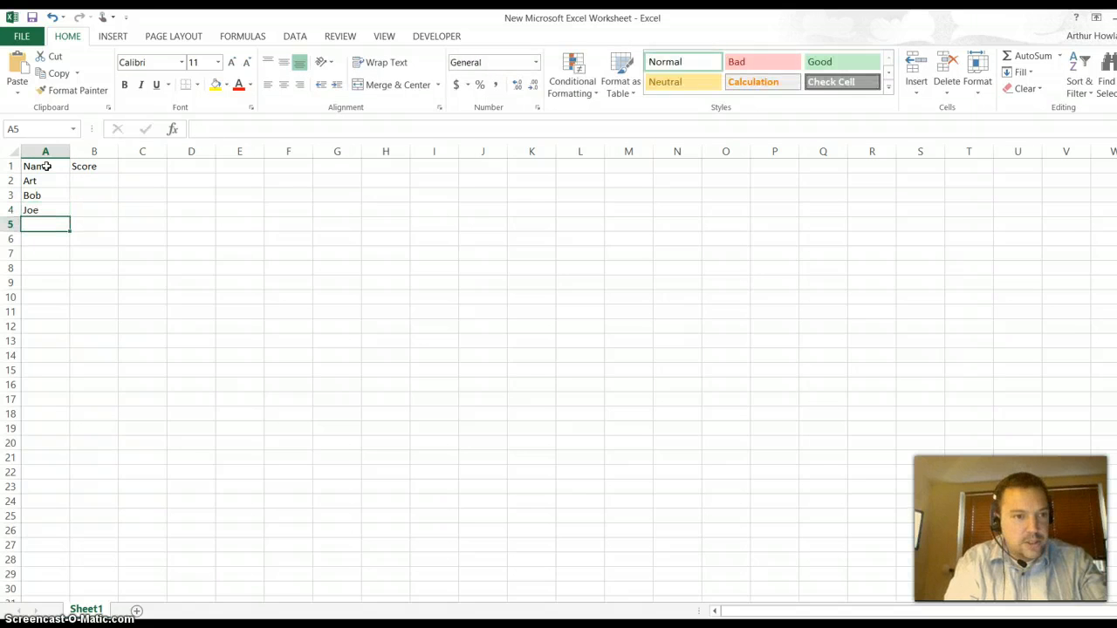
type("Tim")
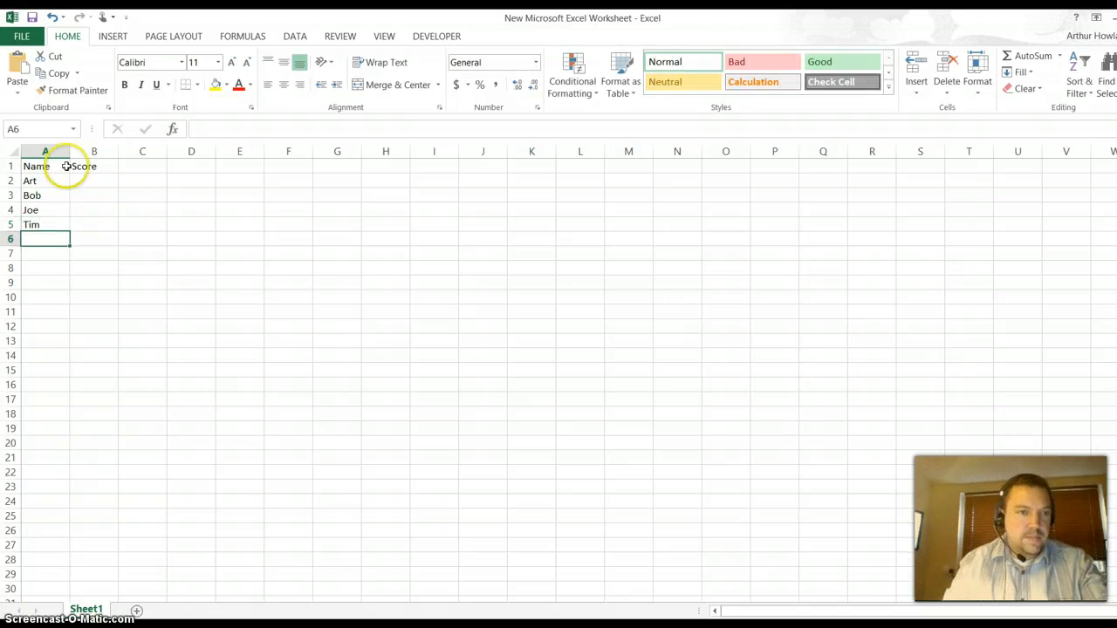
left_click(94, 179)
type("20")
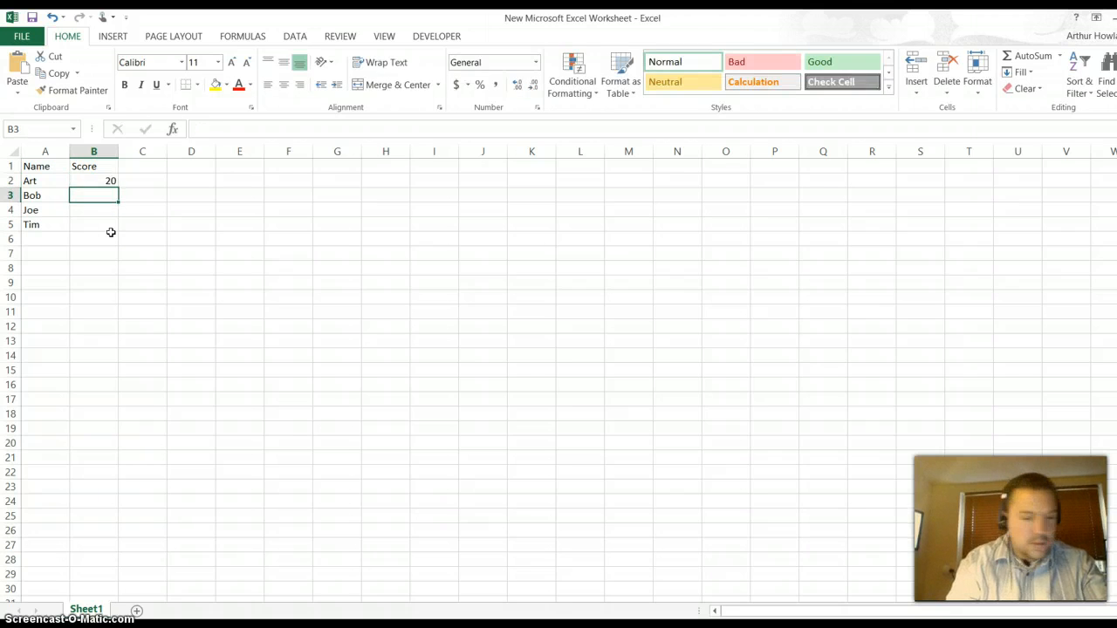
type("19")
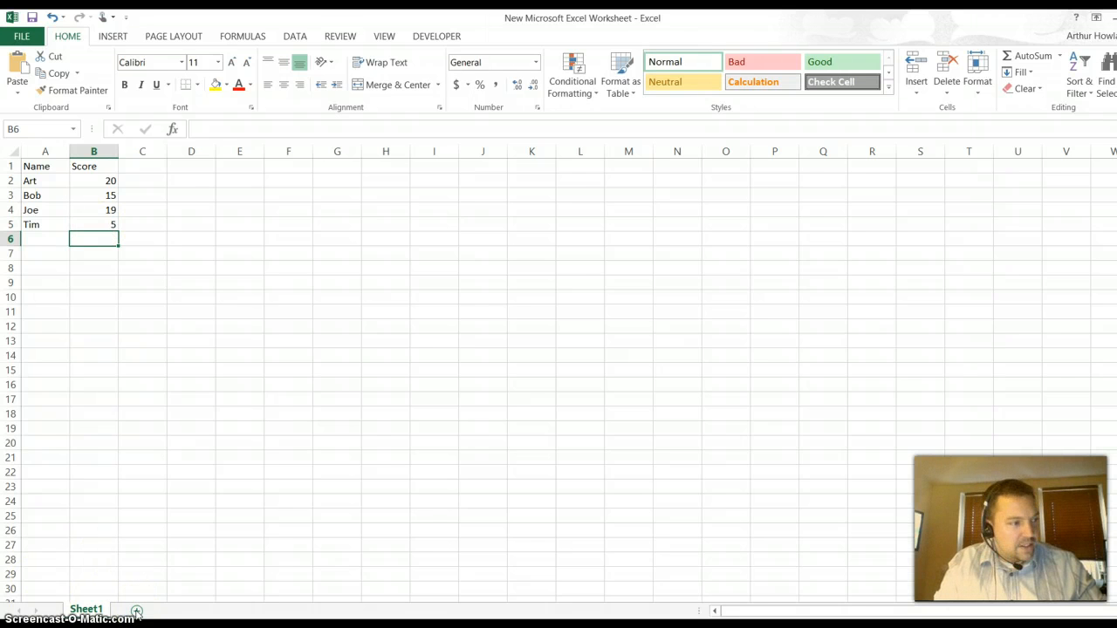
left_click(136, 609)
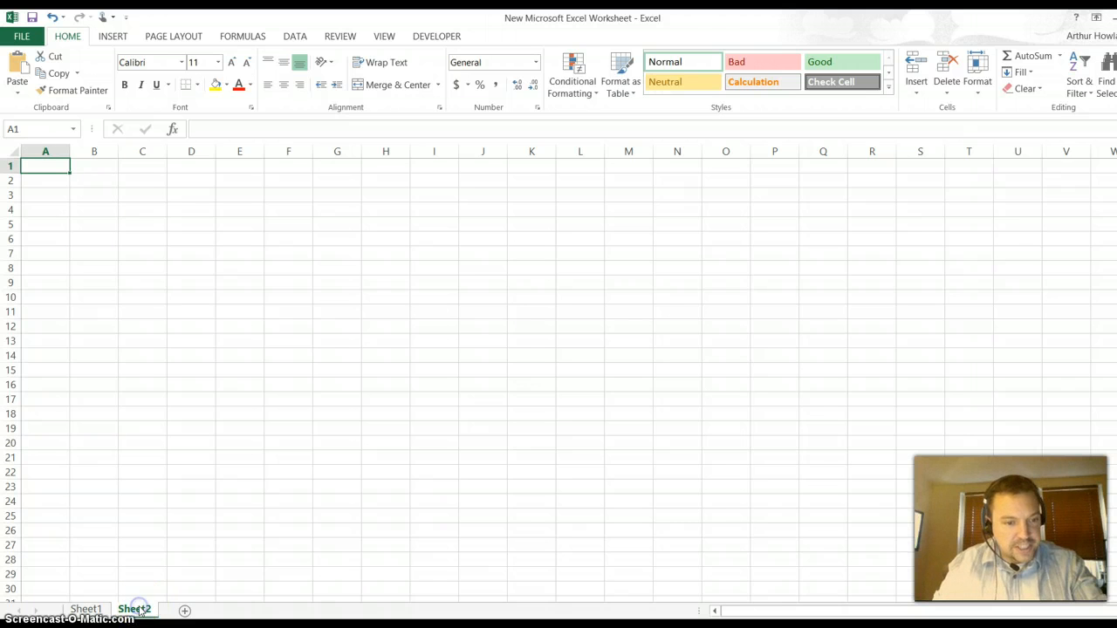
Rename the new sheets to Series Art Detail and Series Joe Detail (then Bob and Tim).
right_click(138, 609)
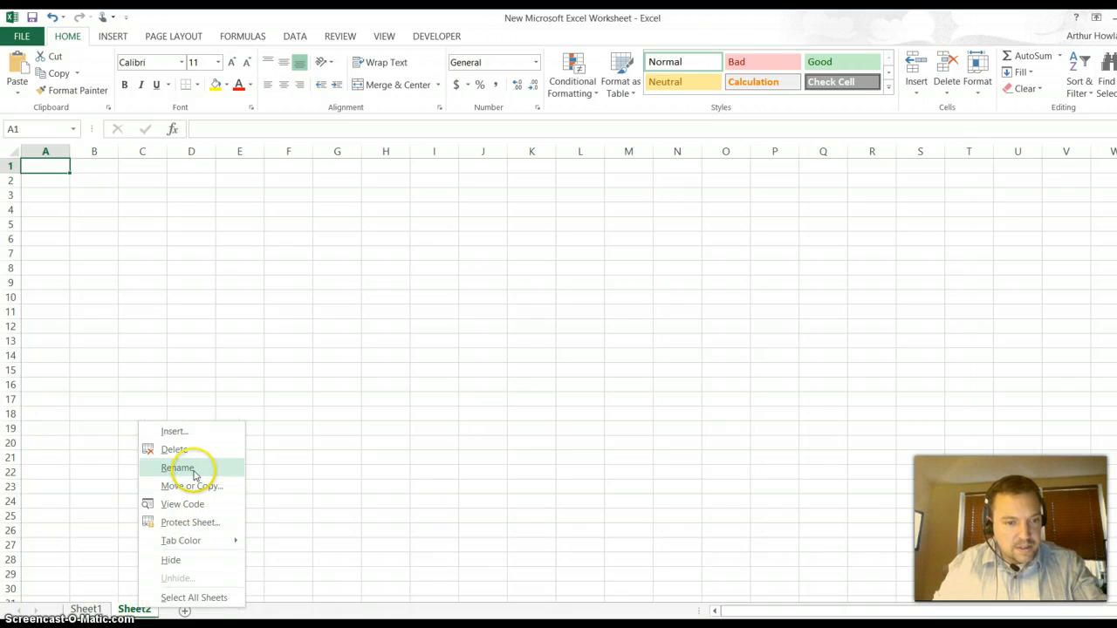
left_click(178, 467)
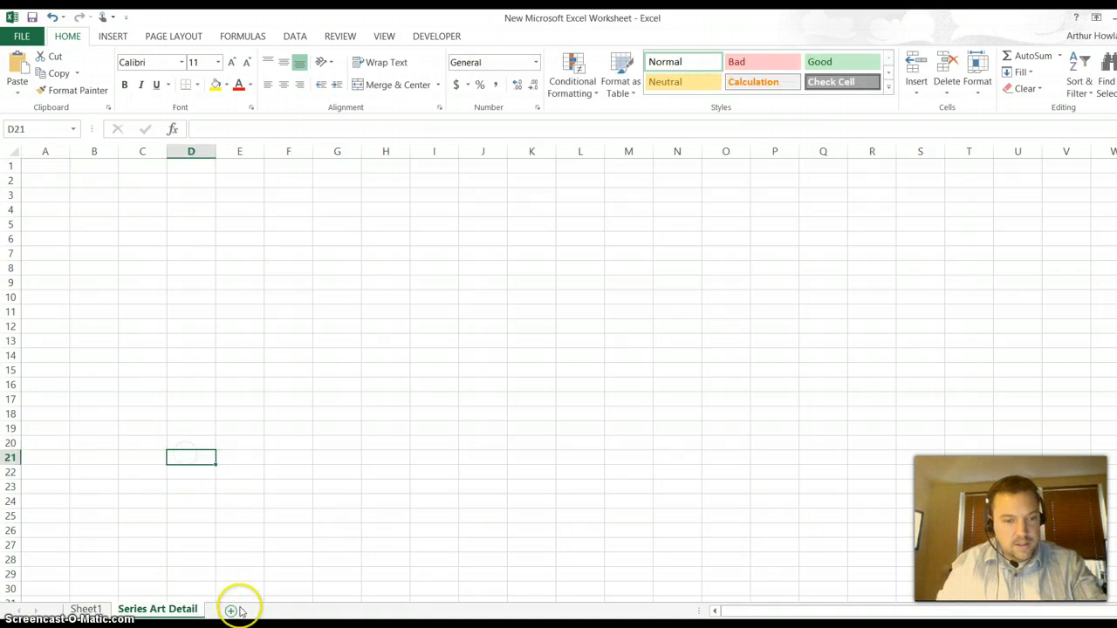
right_click(226, 609)
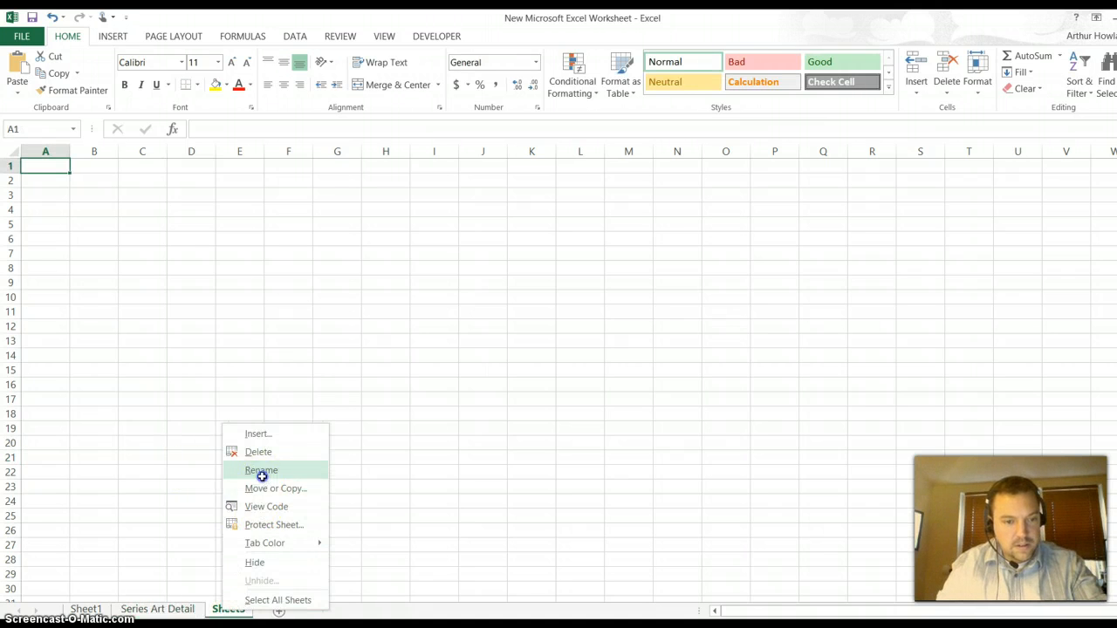
left_click(260, 471)
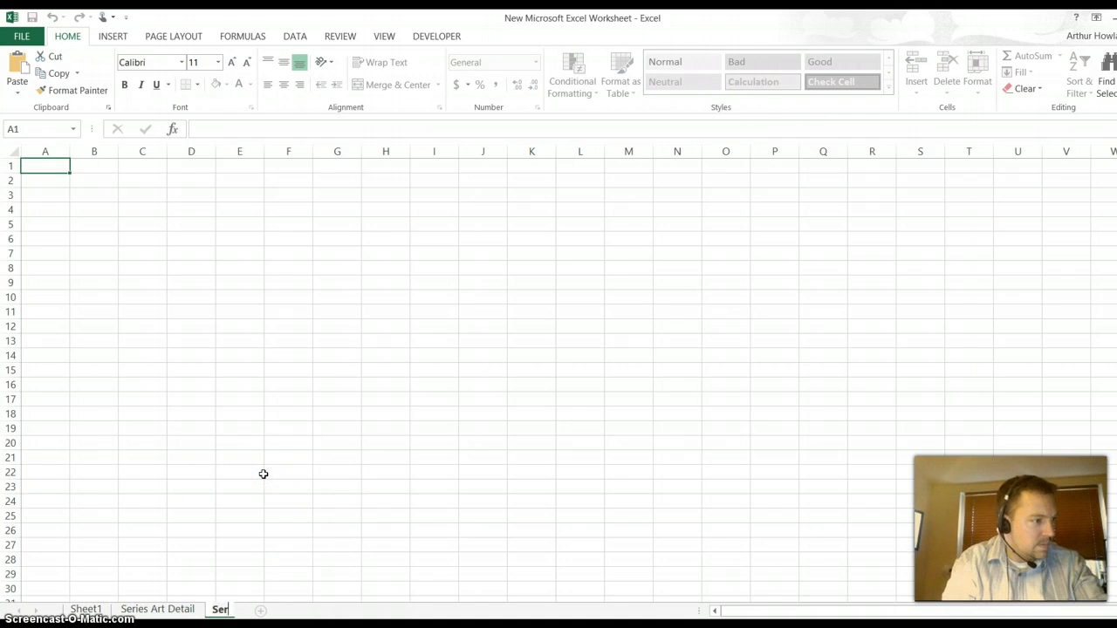
type("Series Joe Detail")
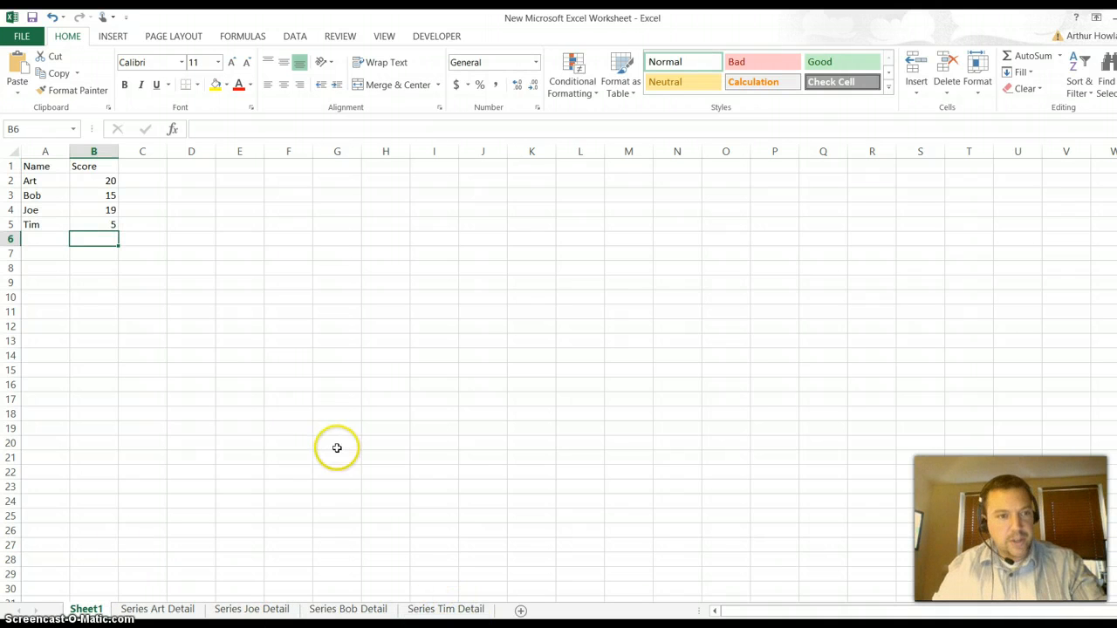
Insert a 2-D pie chart of A1:B5, move it below the table and add data labels.
left_click_drag(45, 166, 103, 223)
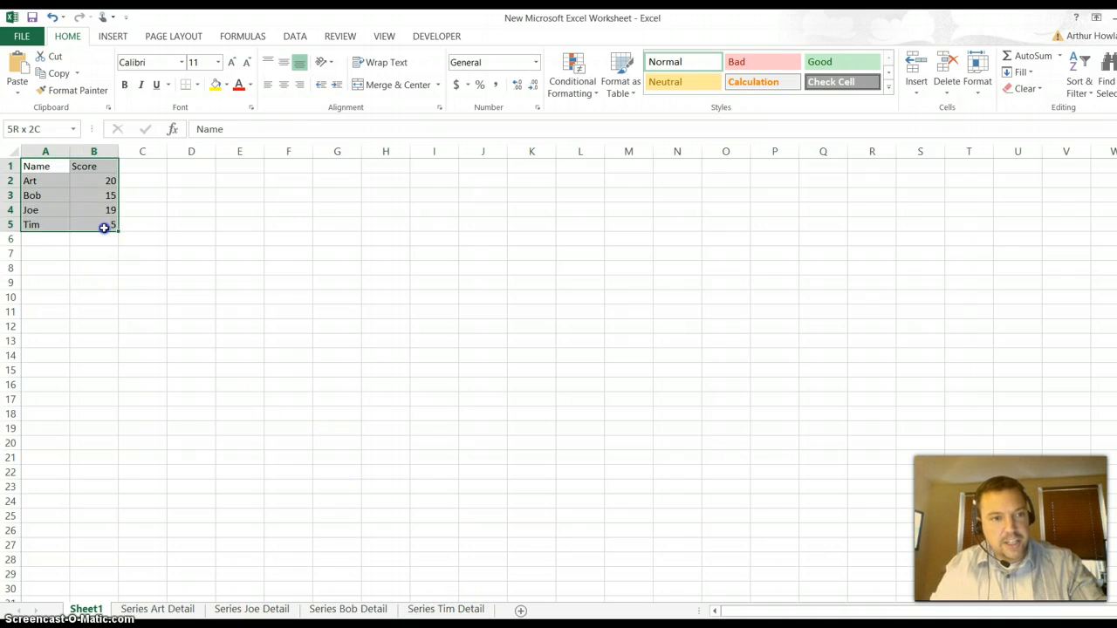
left_click(112, 35)
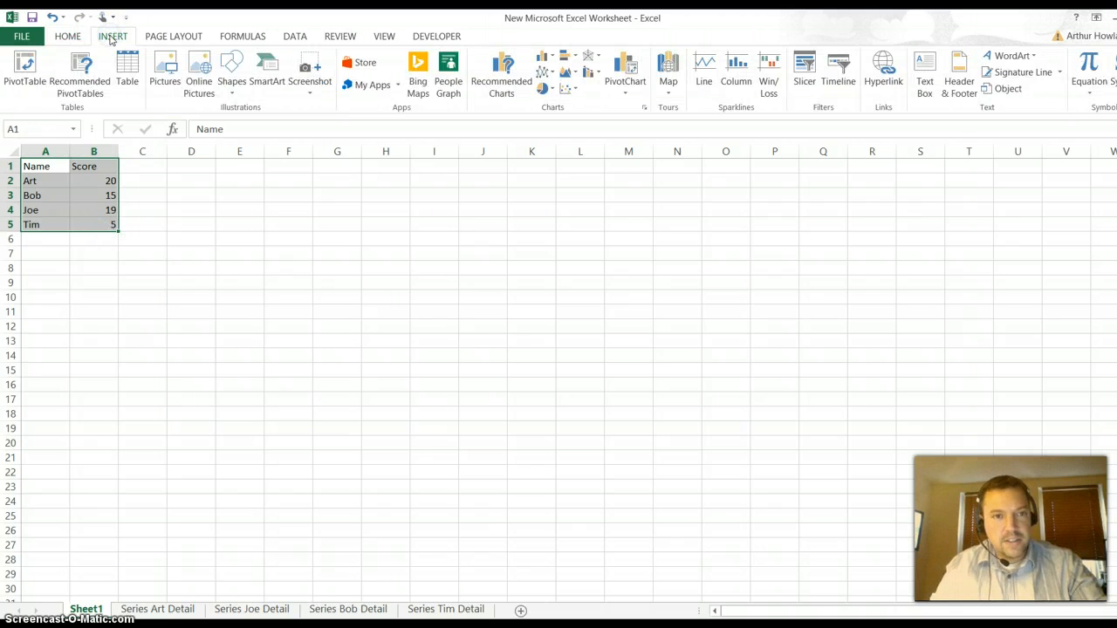
left_click(545, 91)
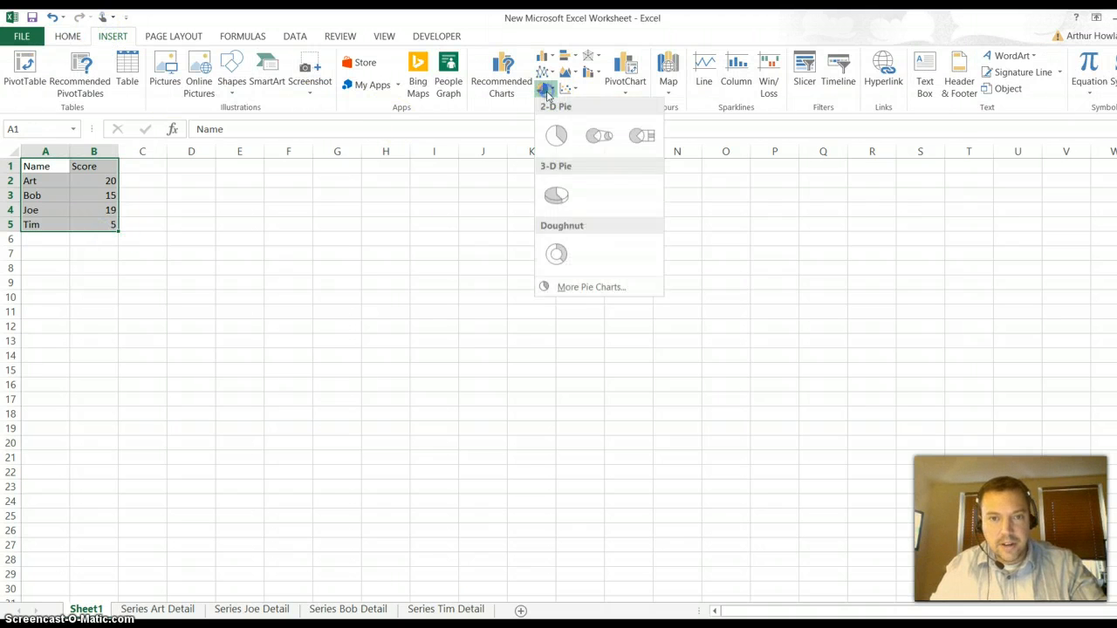
left_click(554, 136)
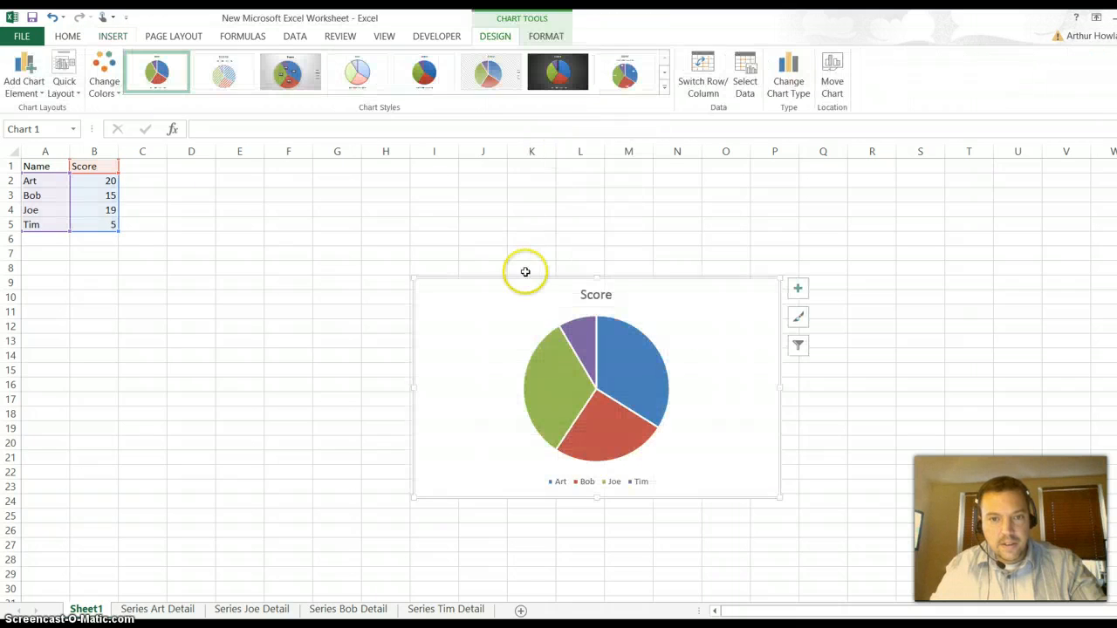
left_click_drag(525, 272, 349, 208)
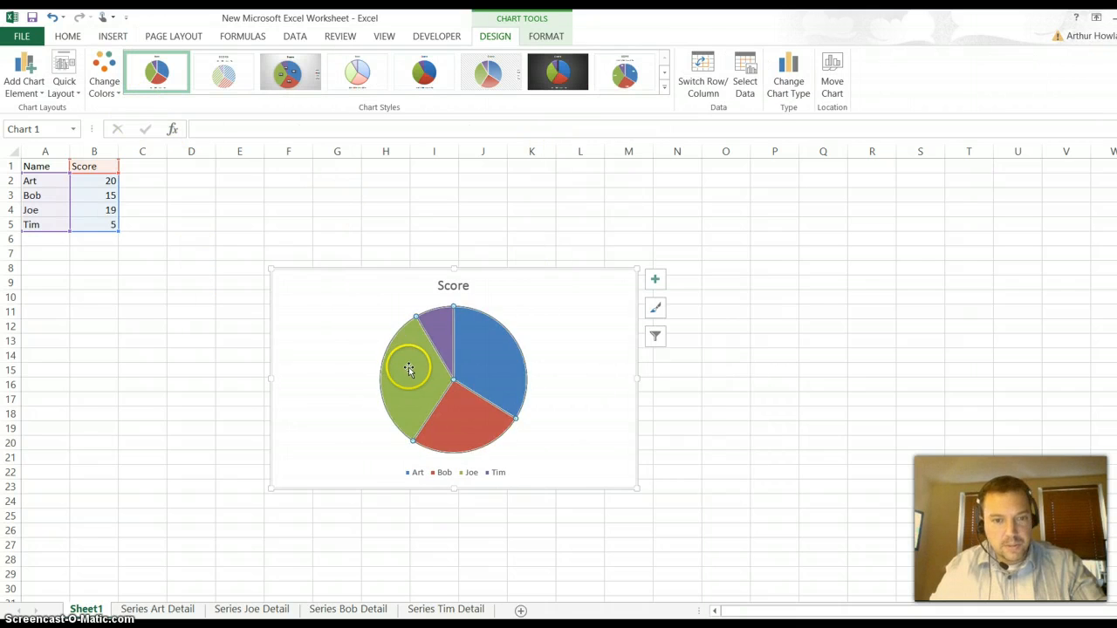
right_click(408, 369)
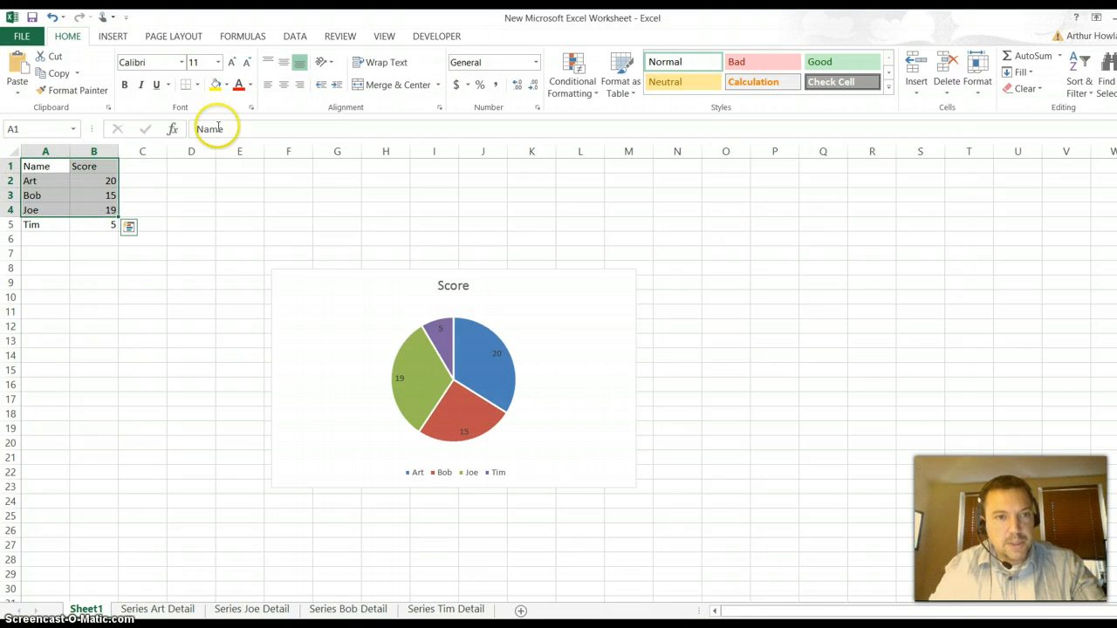
Insert a second labelled 2-D pie chart covering only Art, Bob and Joe.
left_click(112, 35)
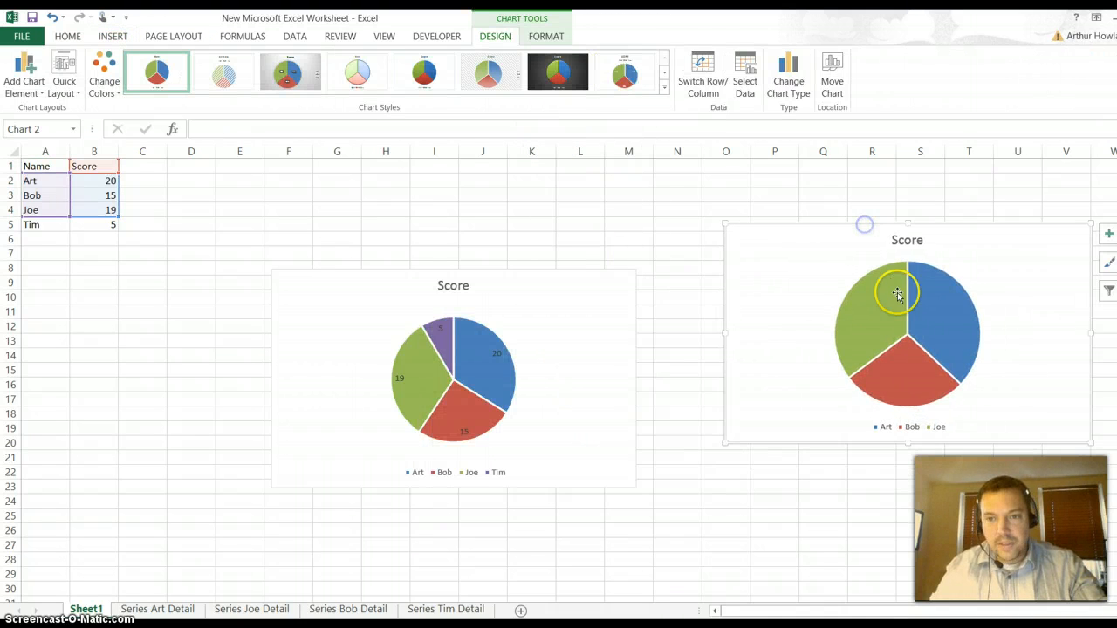
right_click(896, 293)
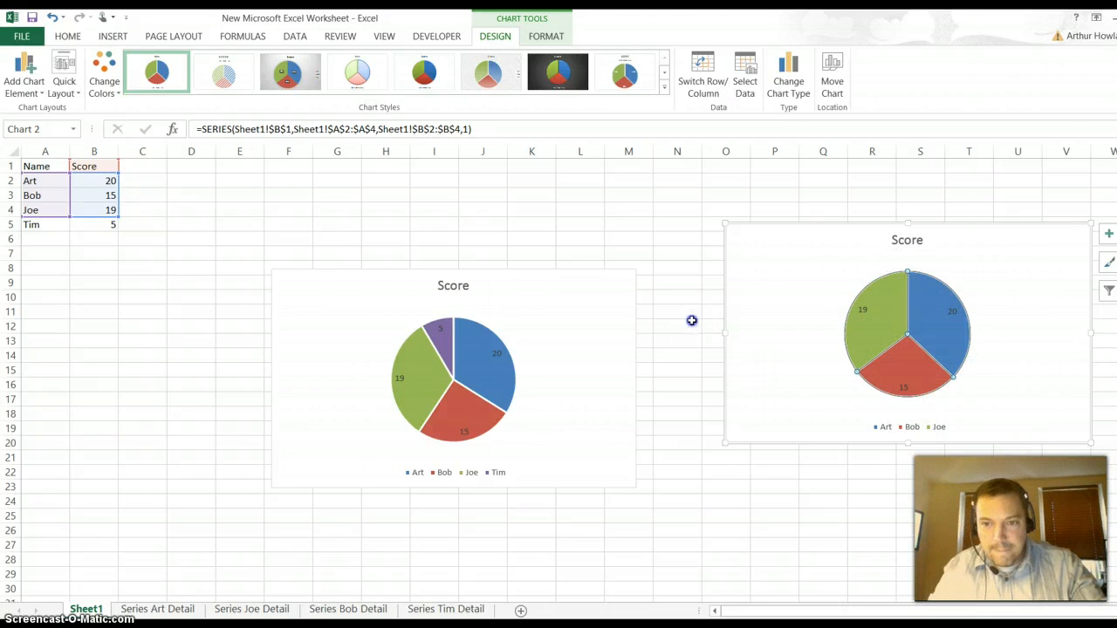
left_click(677, 326)
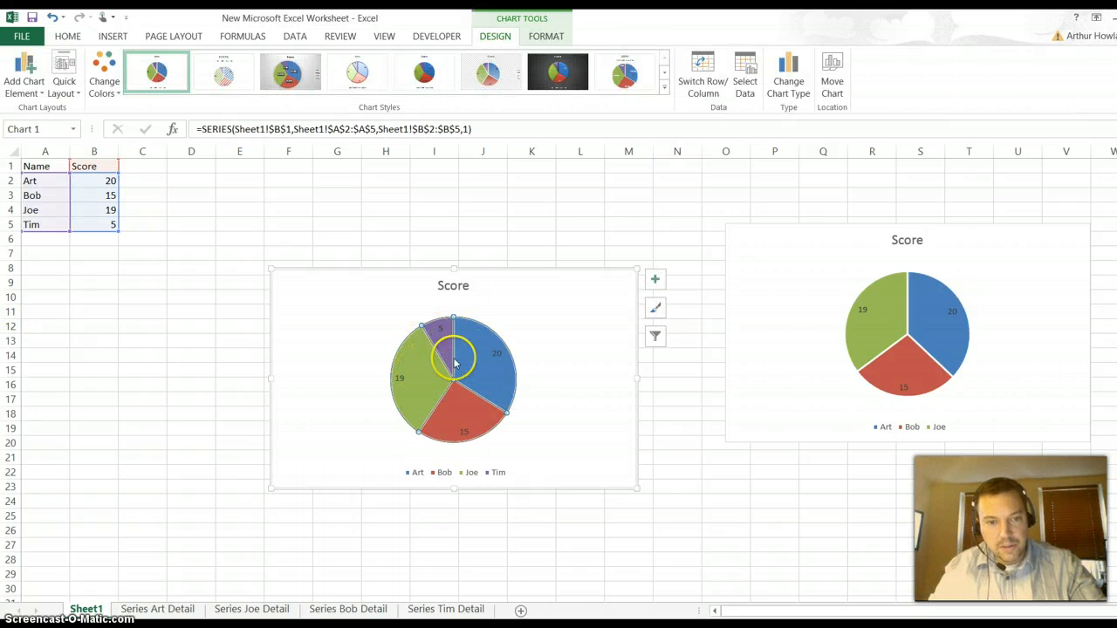
mouse_move(464, 366)
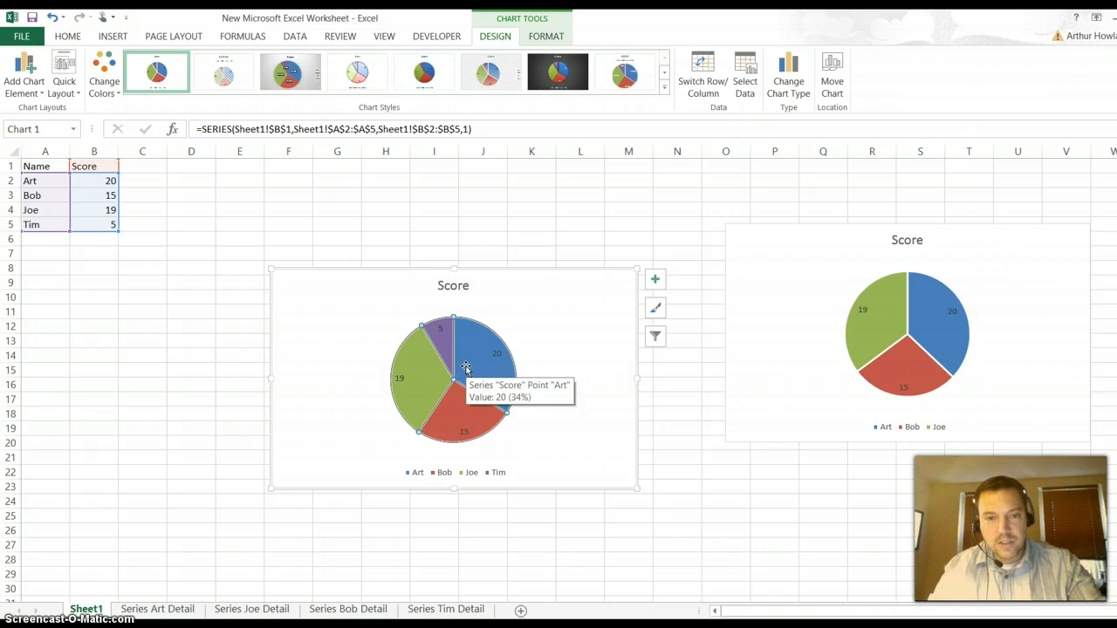
mouse_move(261, 360)
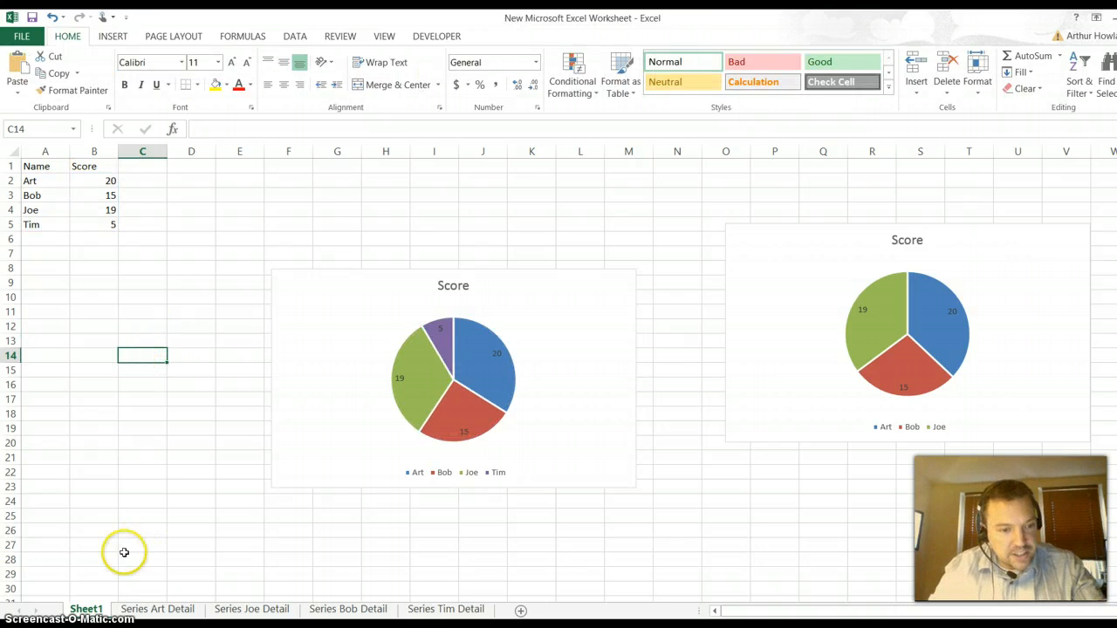
View Sheet1's code in the VBA editor and reach the Insert menu.
right_click(86, 609)
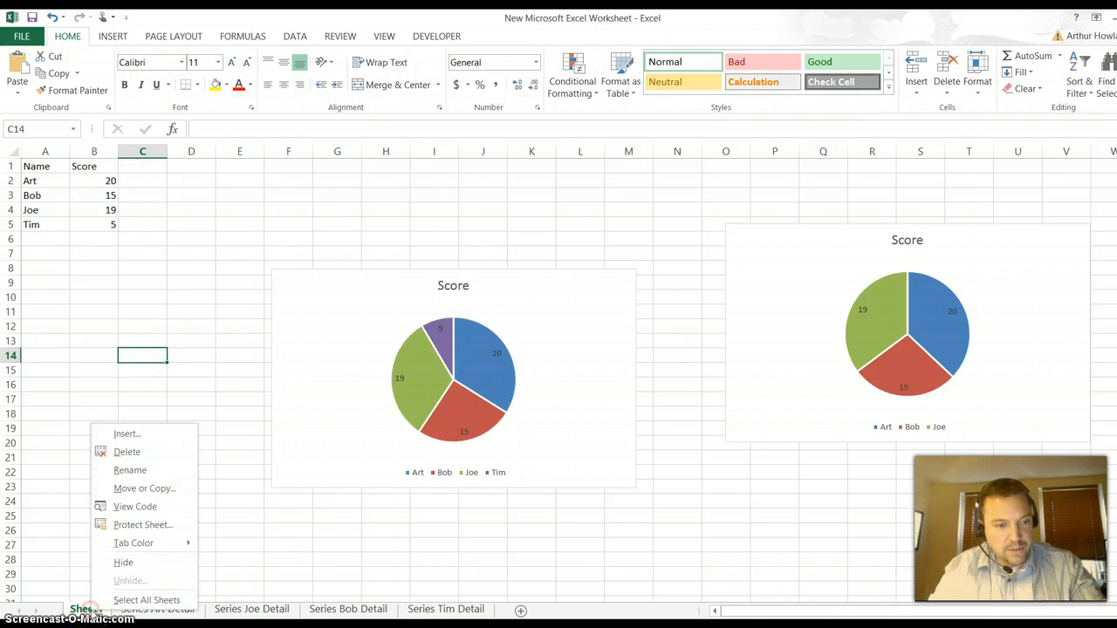
mouse_move(136, 506)
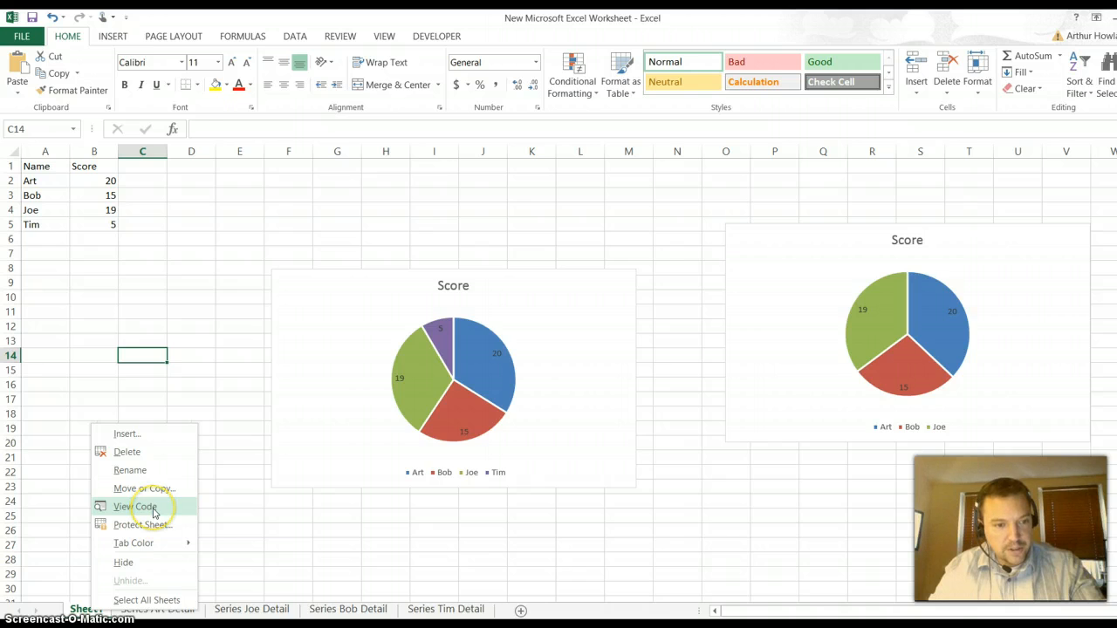
left_click(136, 506)
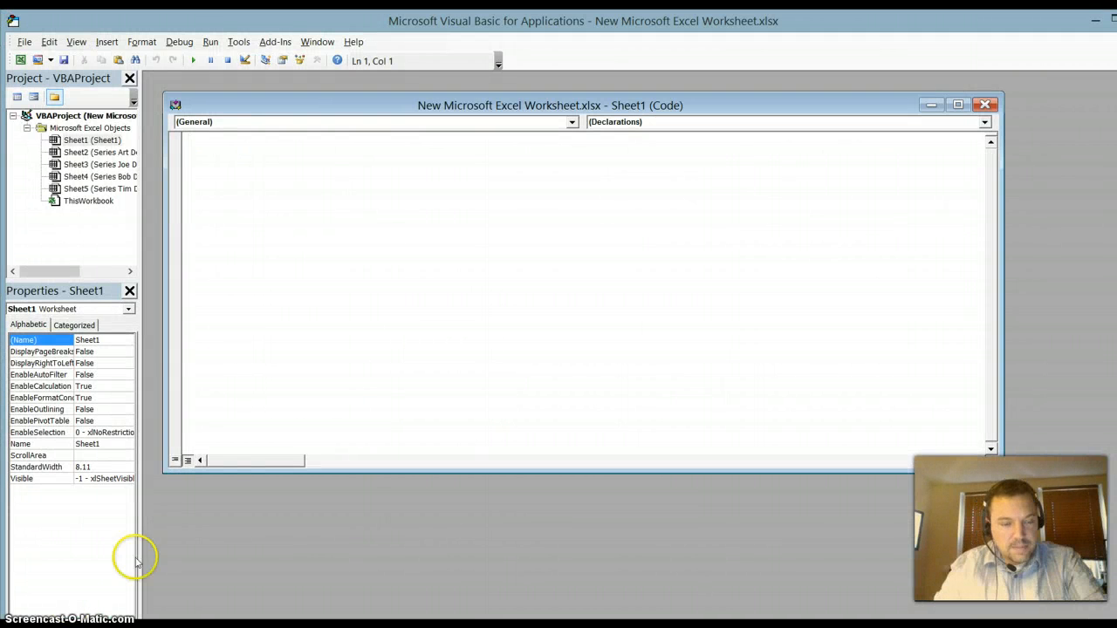
left_click(106, 42)
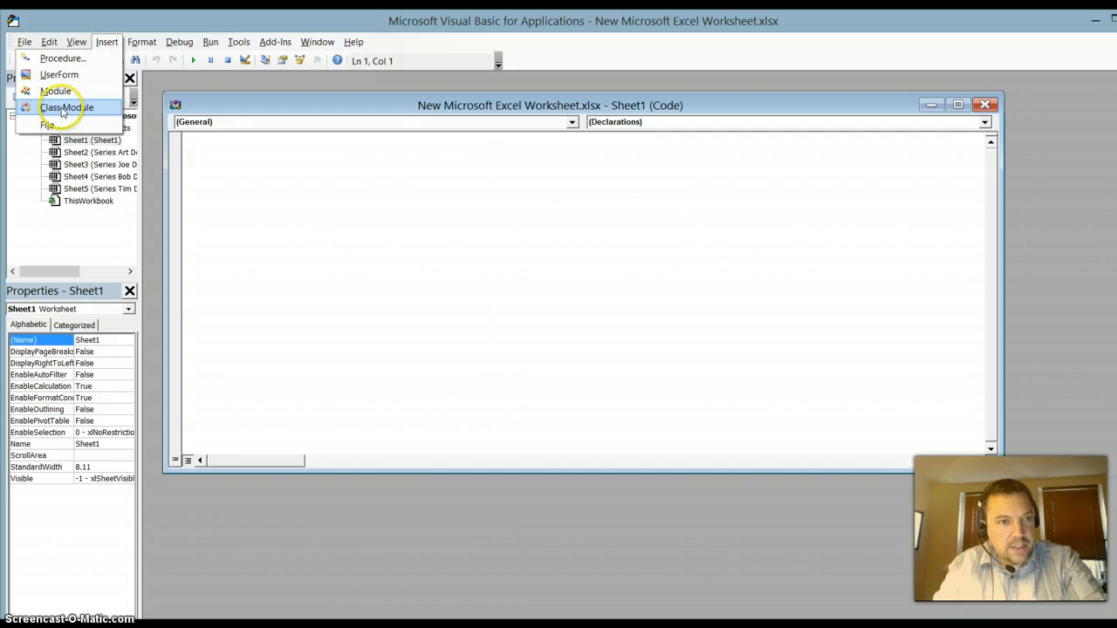
Insert Class1 and paste the WithEvents ChartObject declaration with its MouseUp handler.
left_click(63, 106)
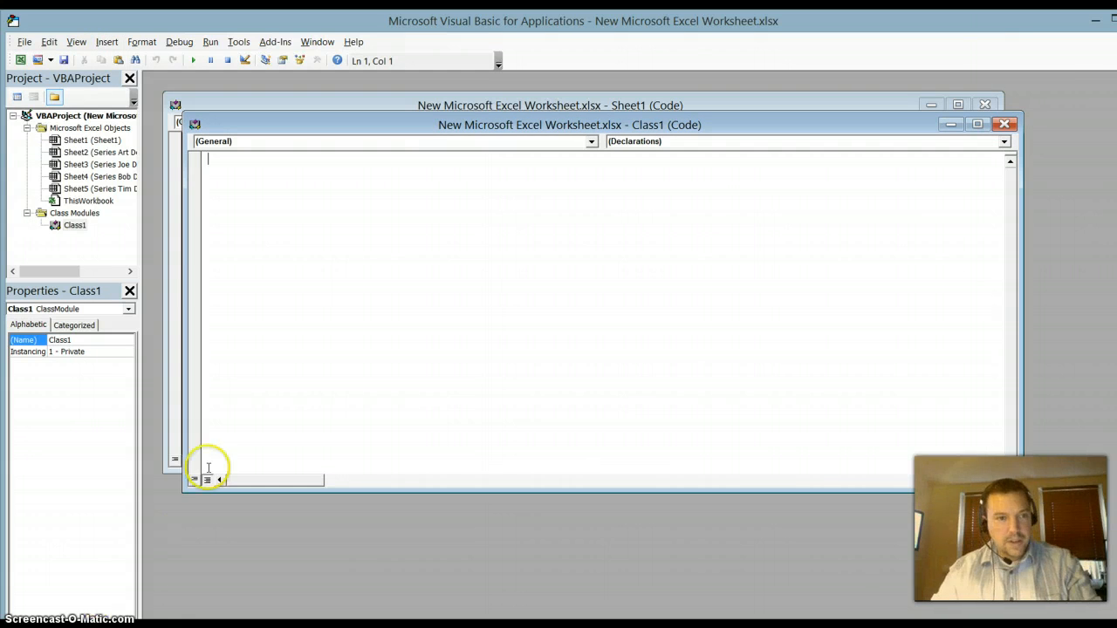
mouse_move(252, 174)
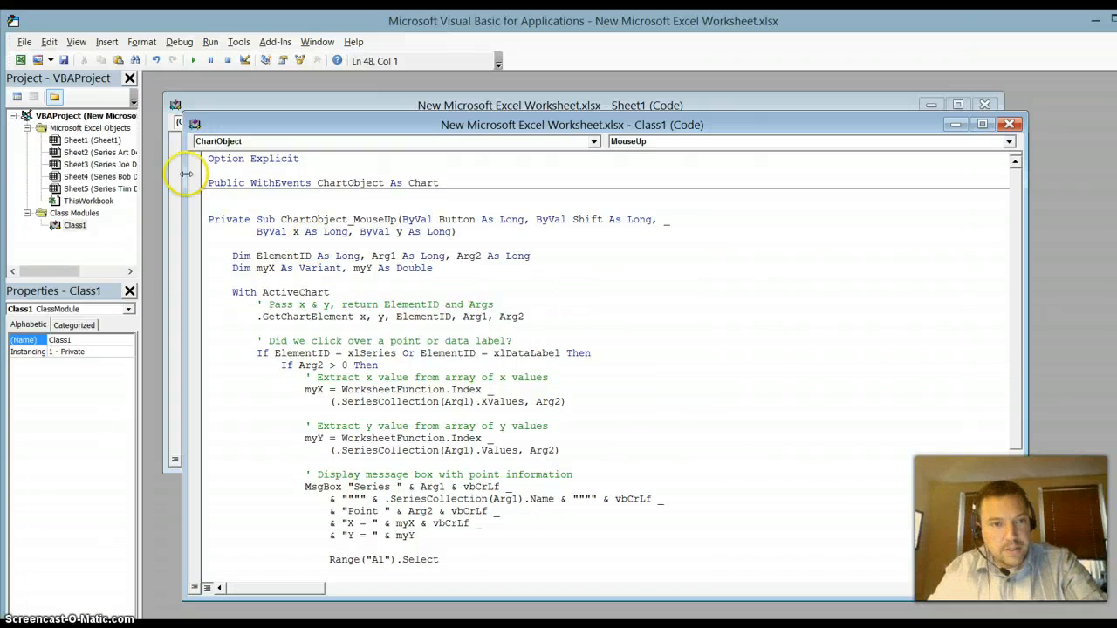
mouse_move(366, 183)
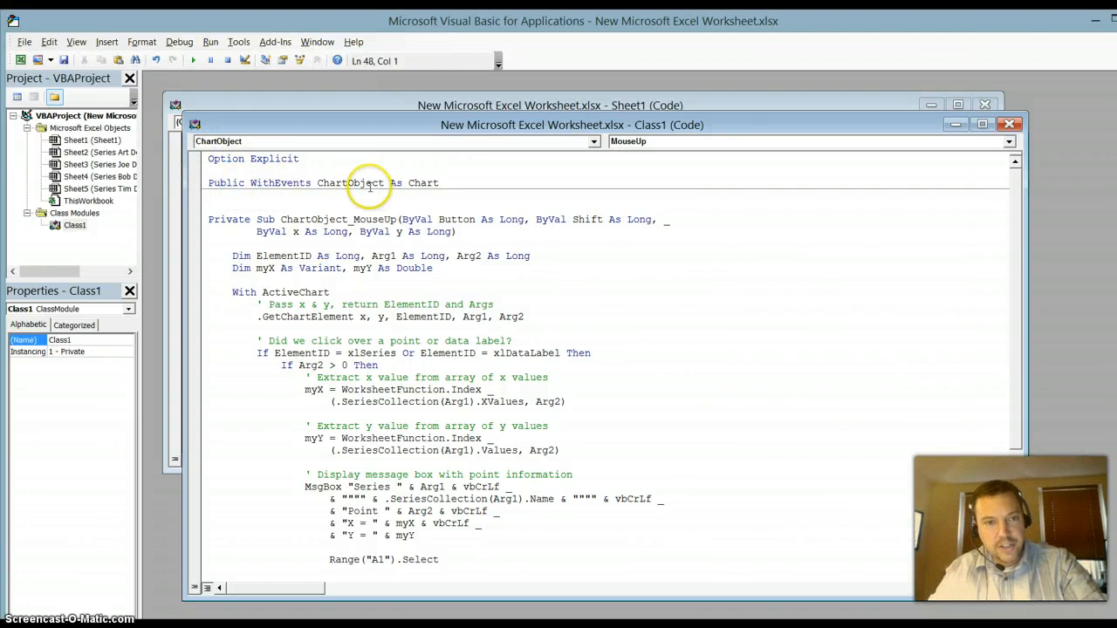
mouse_move(874, 305)
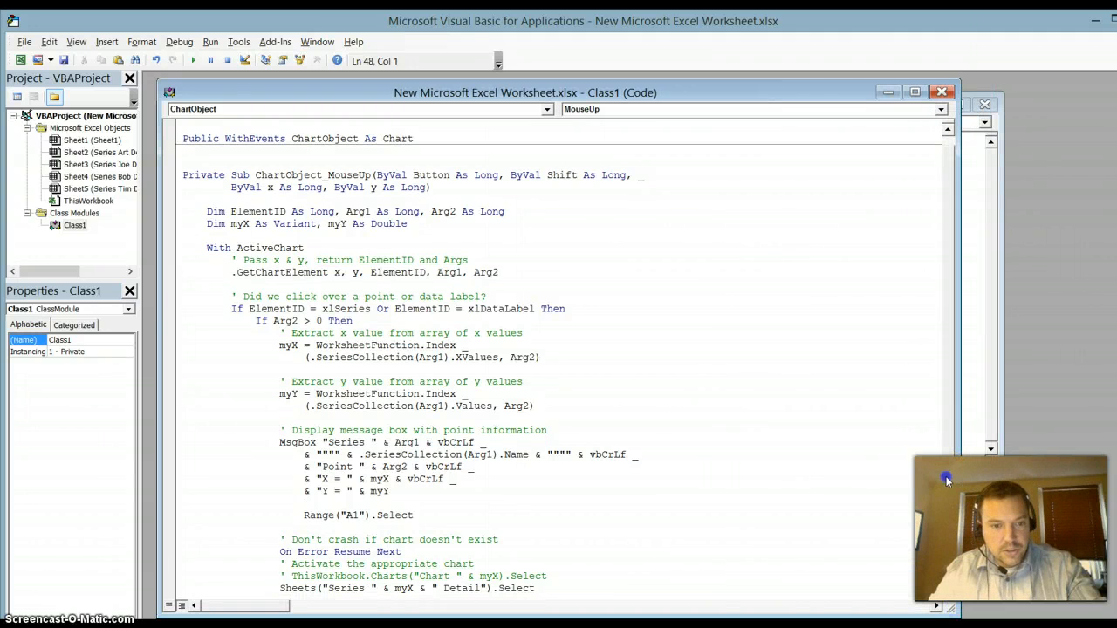
scroll("down", 3)
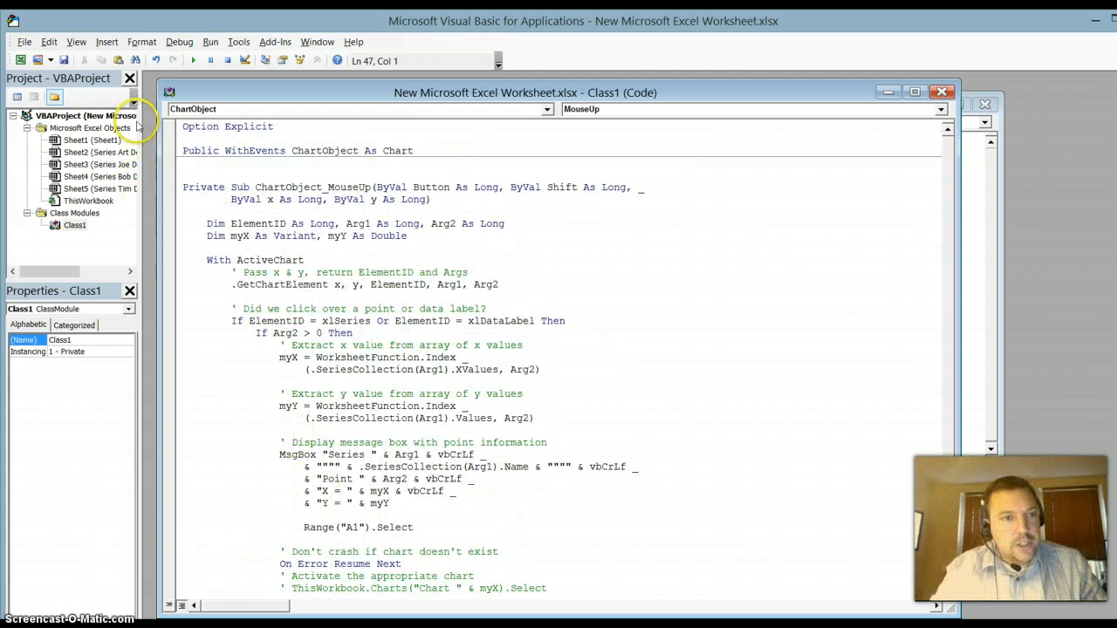
Insert Class2 with the same MouseUp handler code and close its window.
left_click(107, 42)
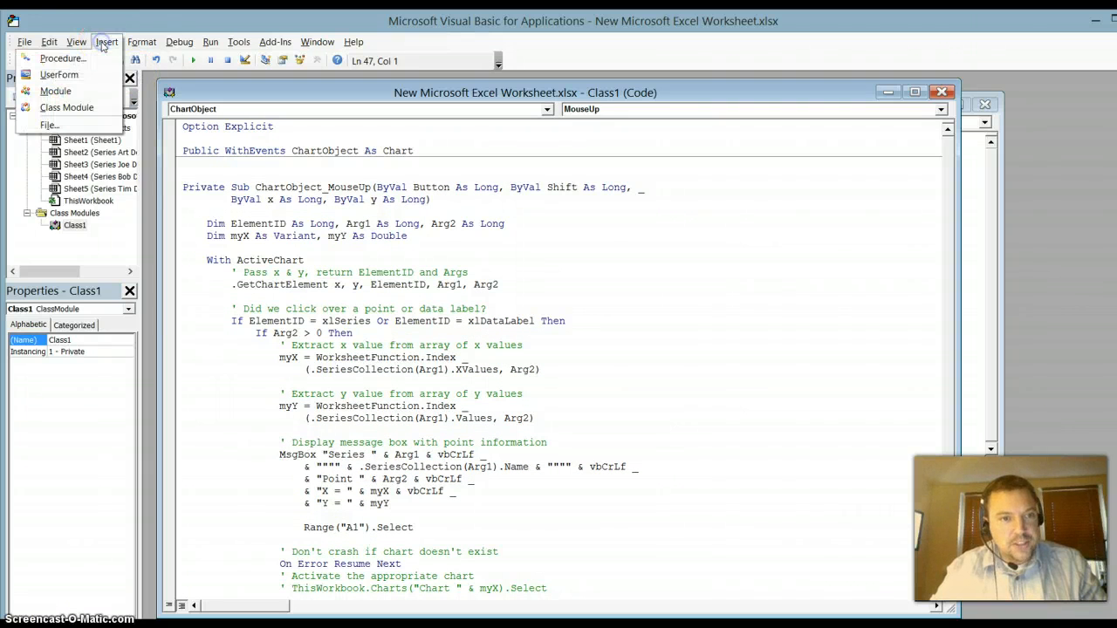
mouse_move(66, 108)
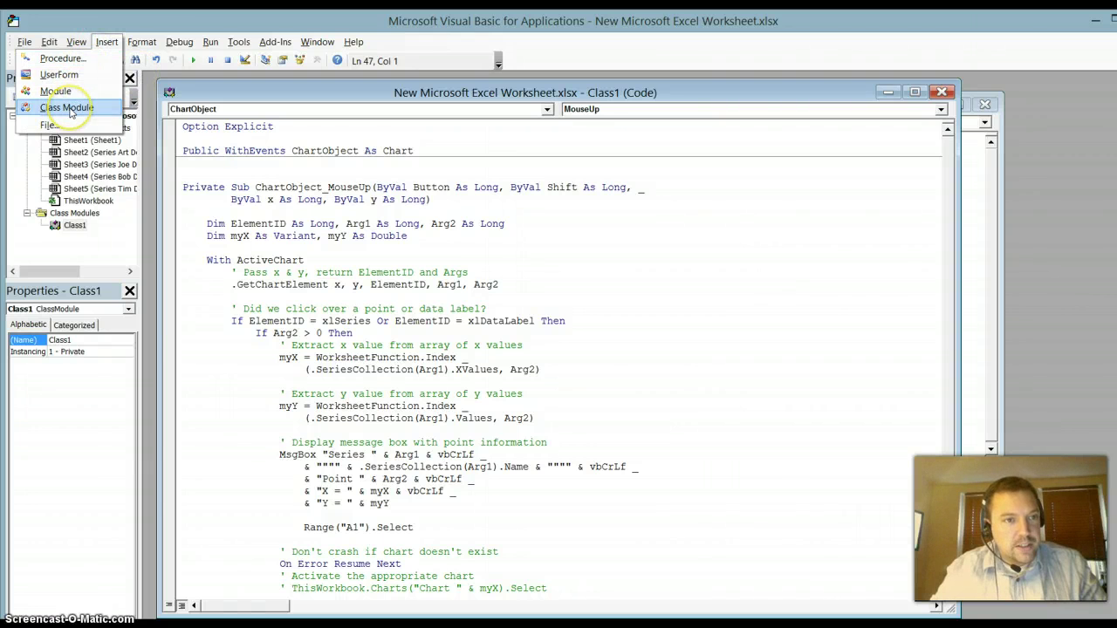
left_click(62, 106)
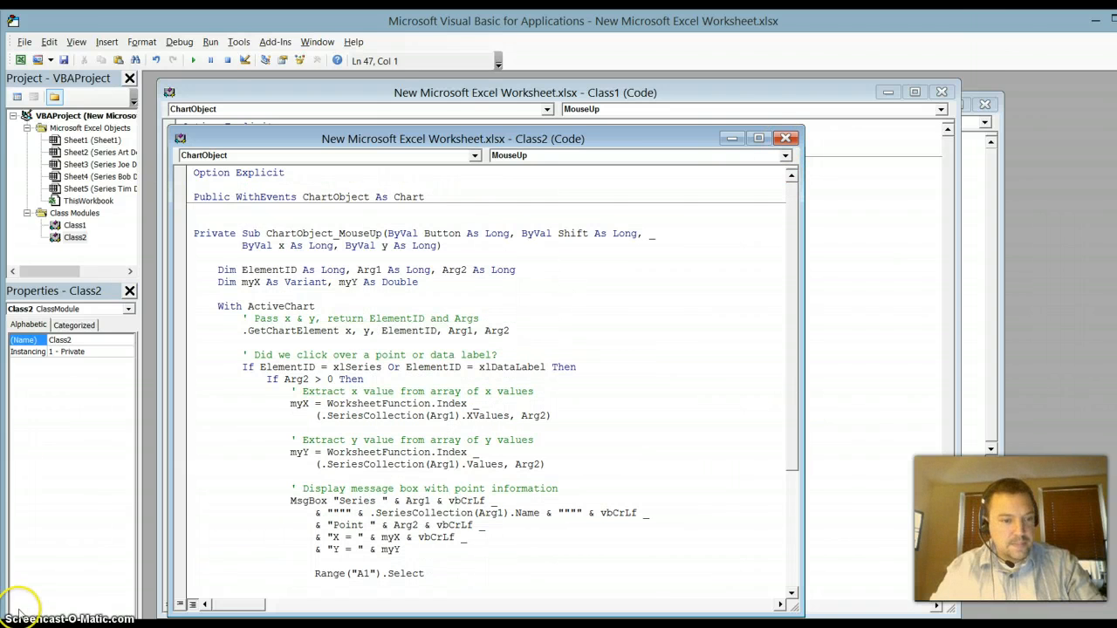
left_click(786, 138)
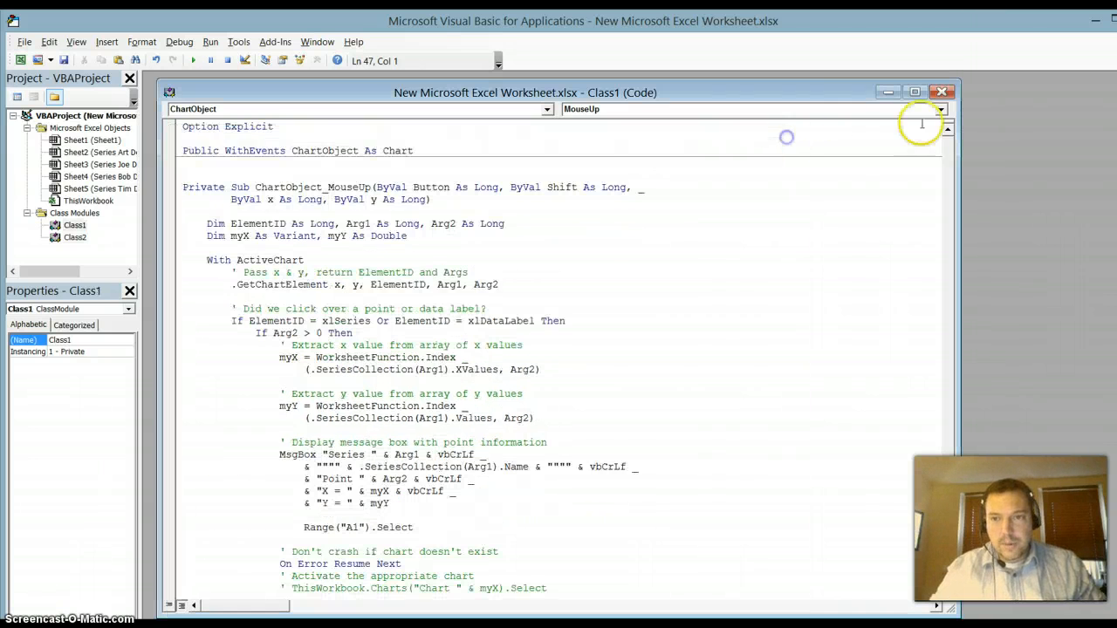
Write Workbook_Open in ThisWorkbook linking Class1 and Class2 to Worksheets(1) charts 1 and 2.
left_click(78, 201)
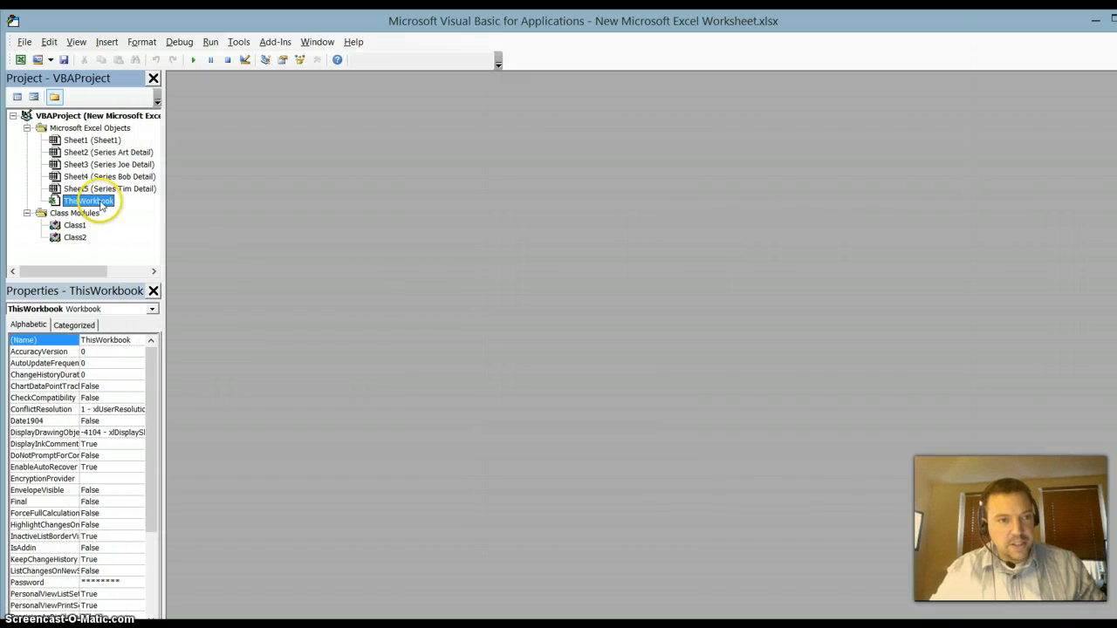
double_click(84, 199)
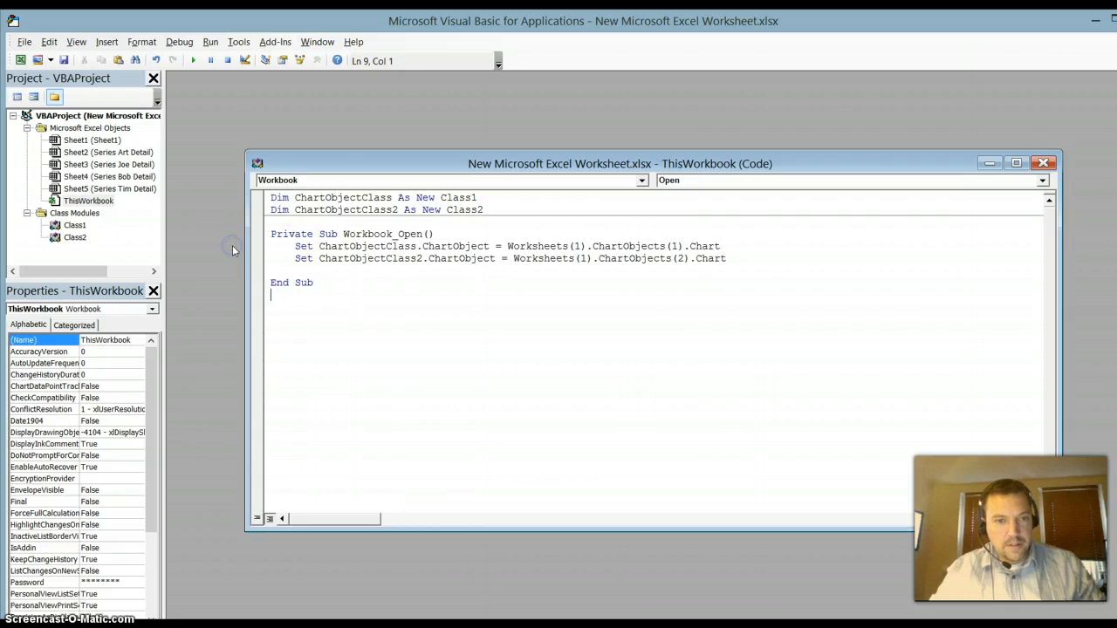
mouse_move(293, 416)
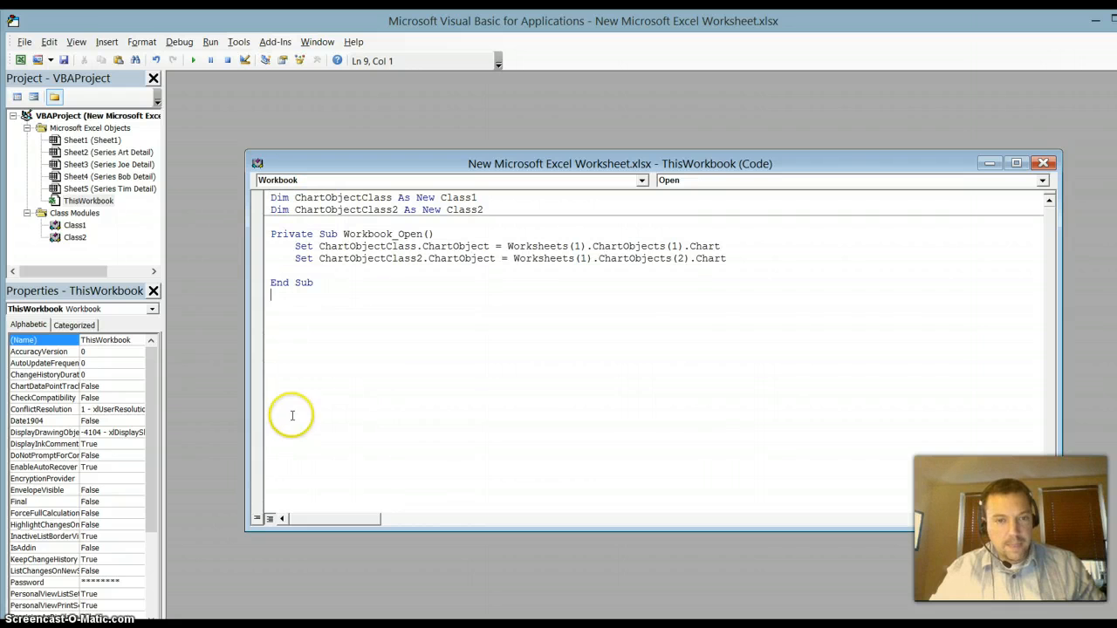
mouse_move(680, 335)
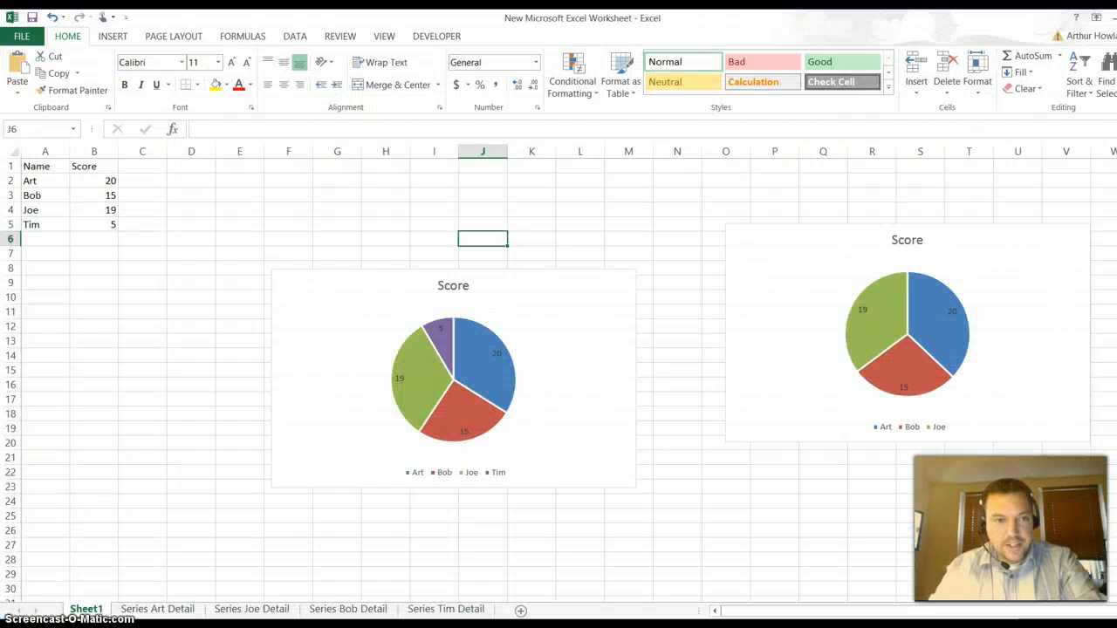
left_click(473, 359)
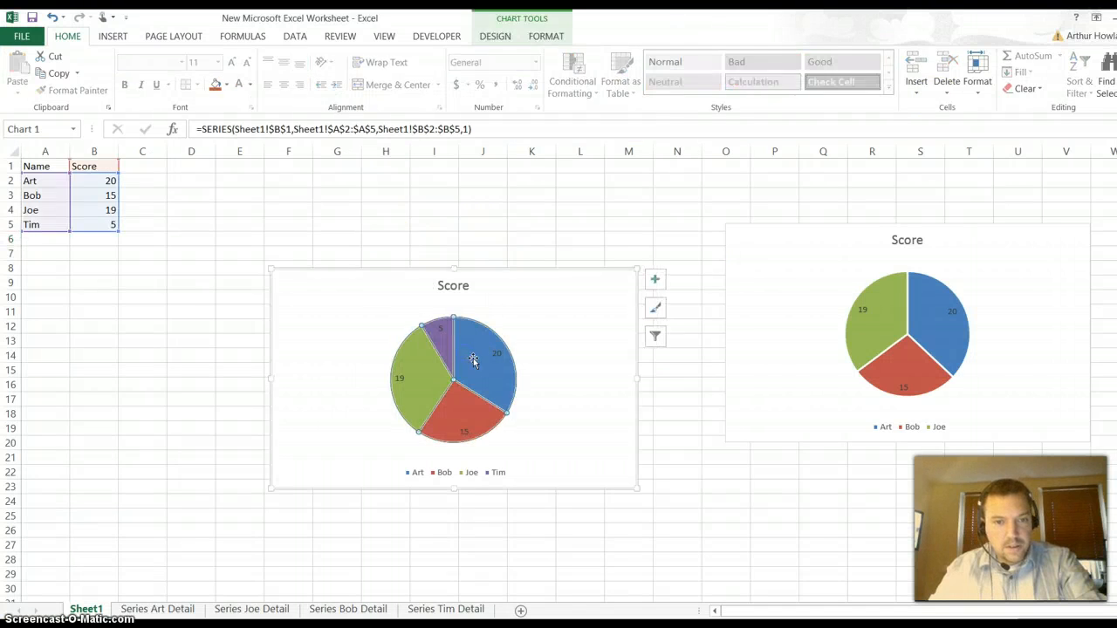
left_click(160, 608)
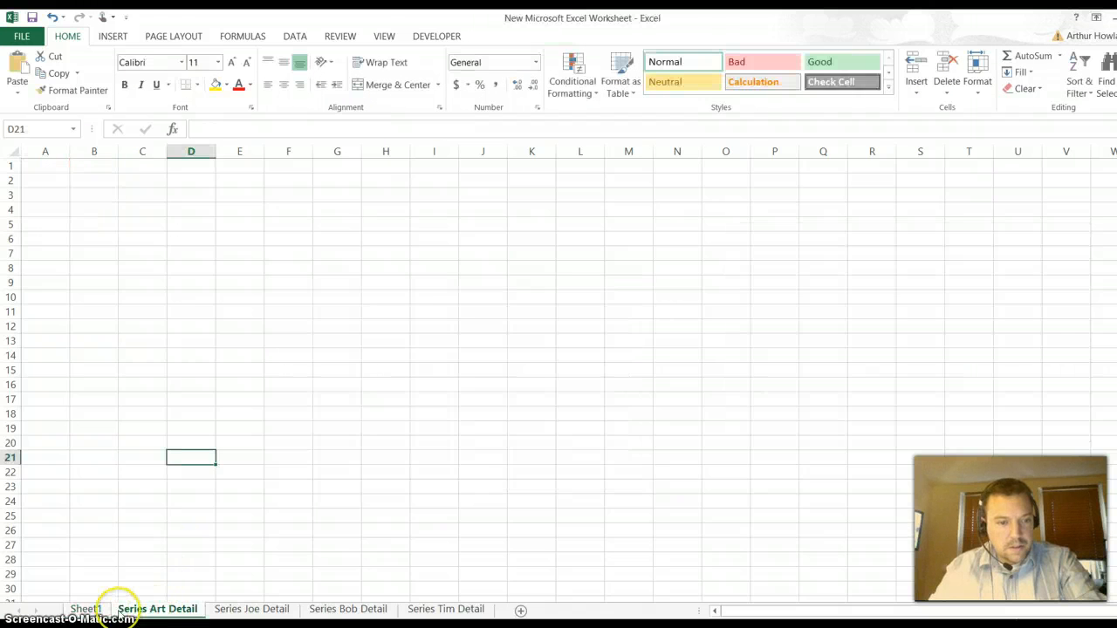
left_click(83, 608)
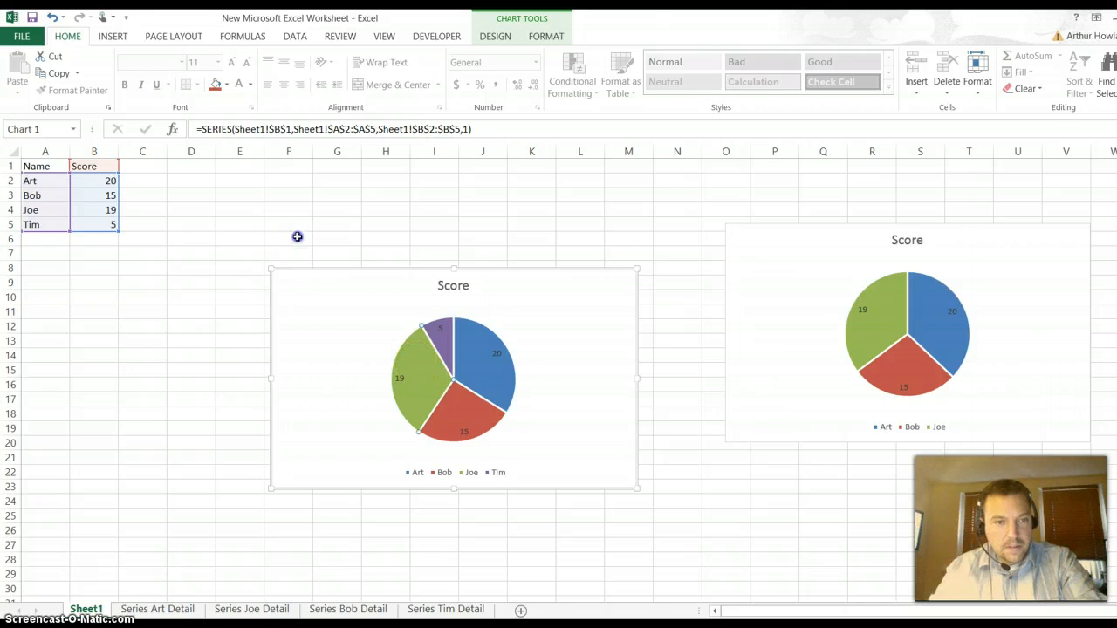
left_click(239, 210)
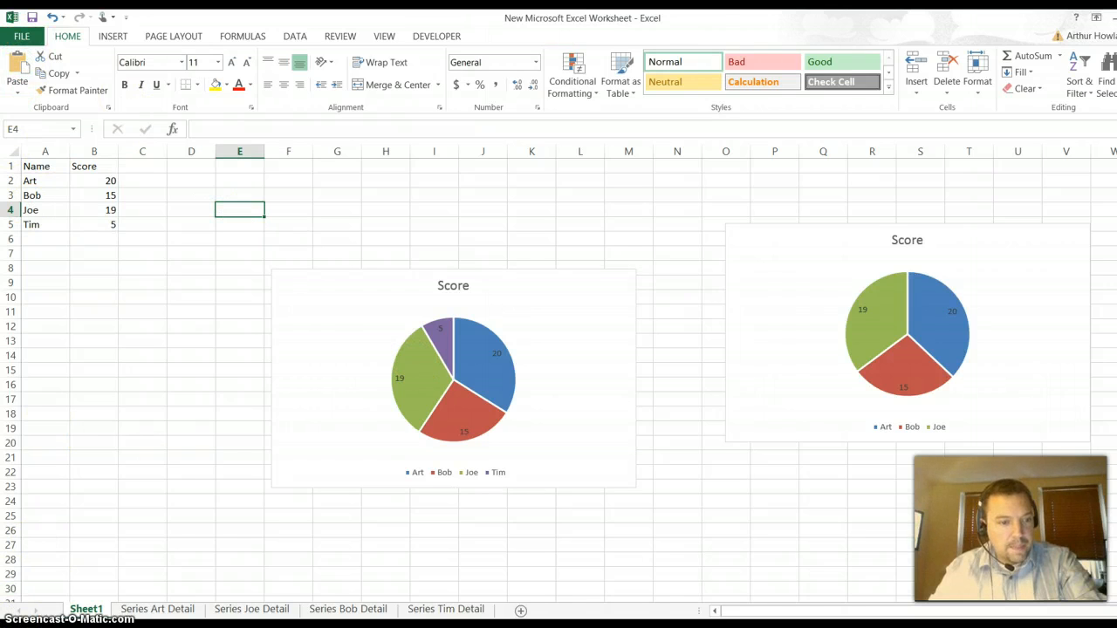
Save As an Excel Macro-Enabled Workbook, replacing the existing file and dismissing the privacy warning.
left_click(24, 35)
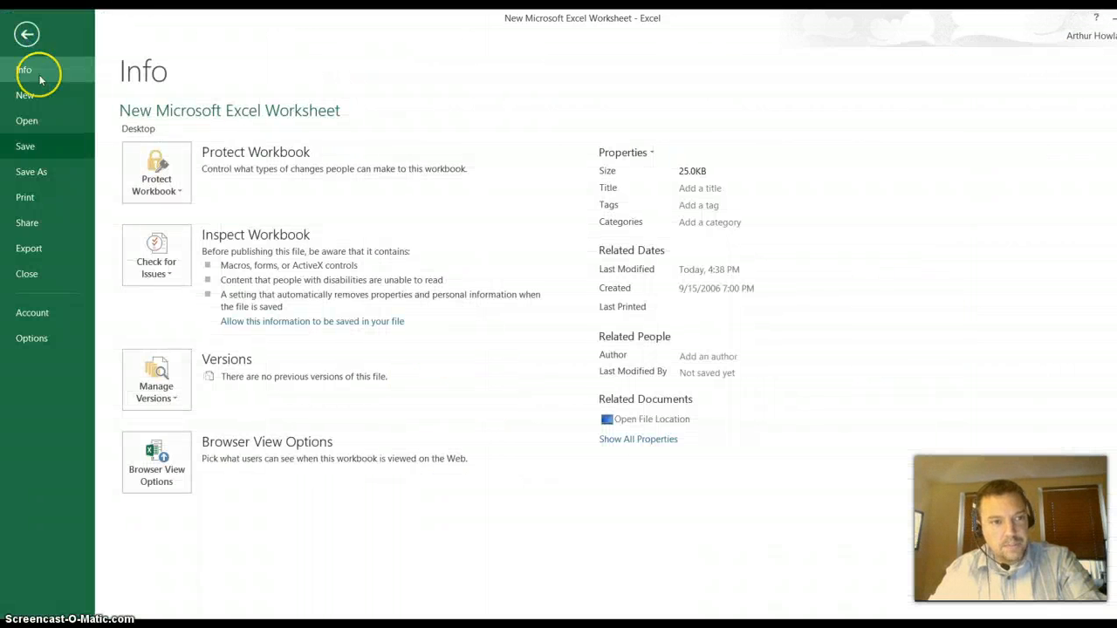
left_click(31, 171)
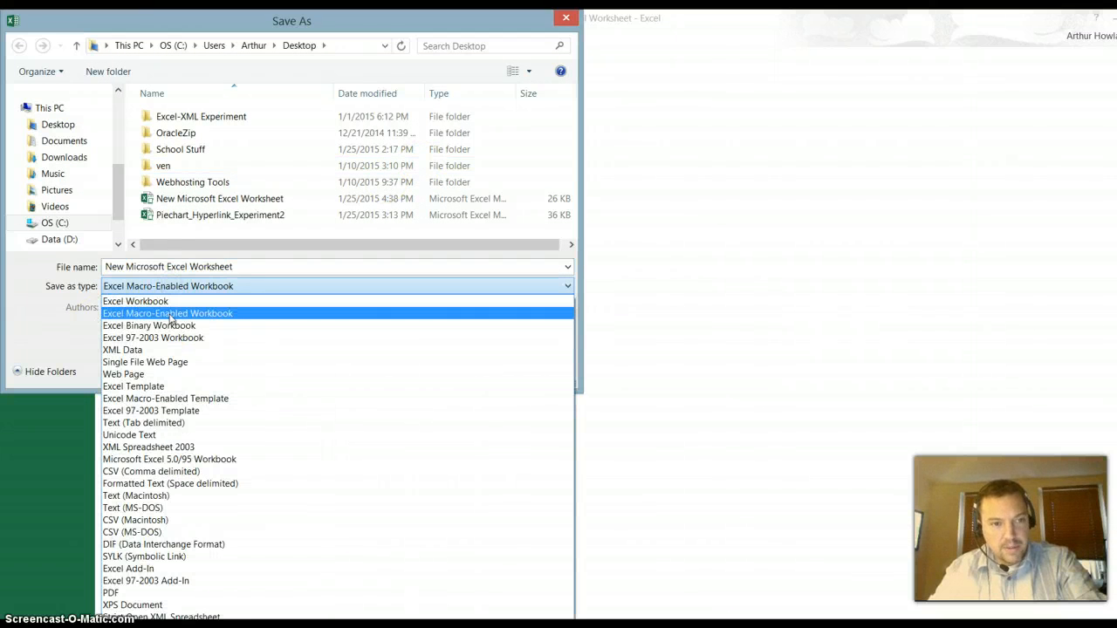
left_click(167, 315)
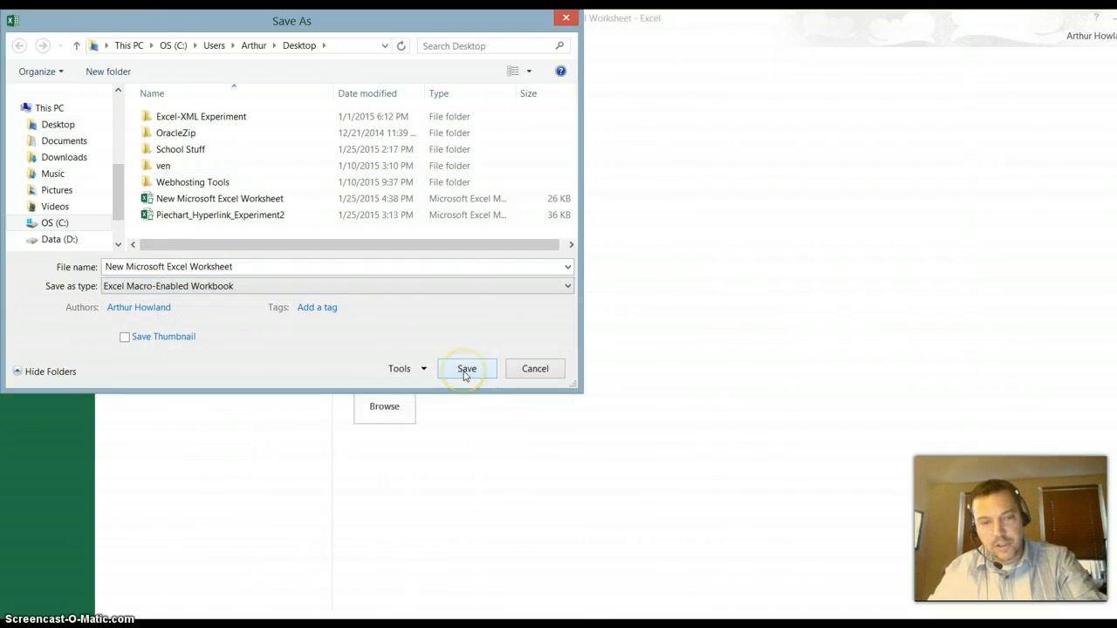
left_click(465, 368)
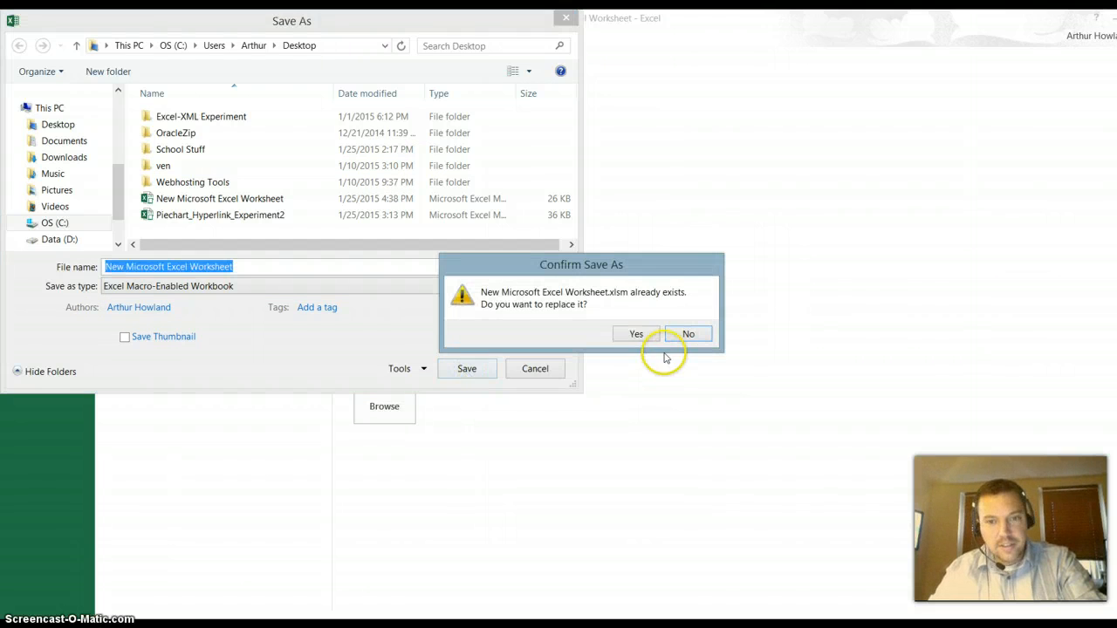
left_click(635, 333)
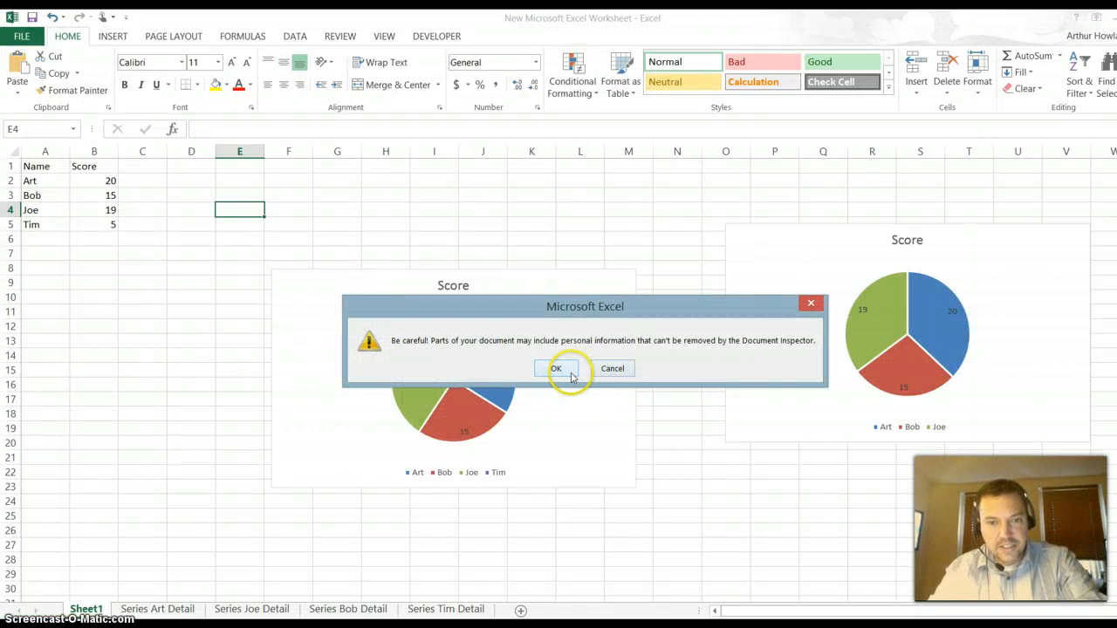
left_click(555, 368)
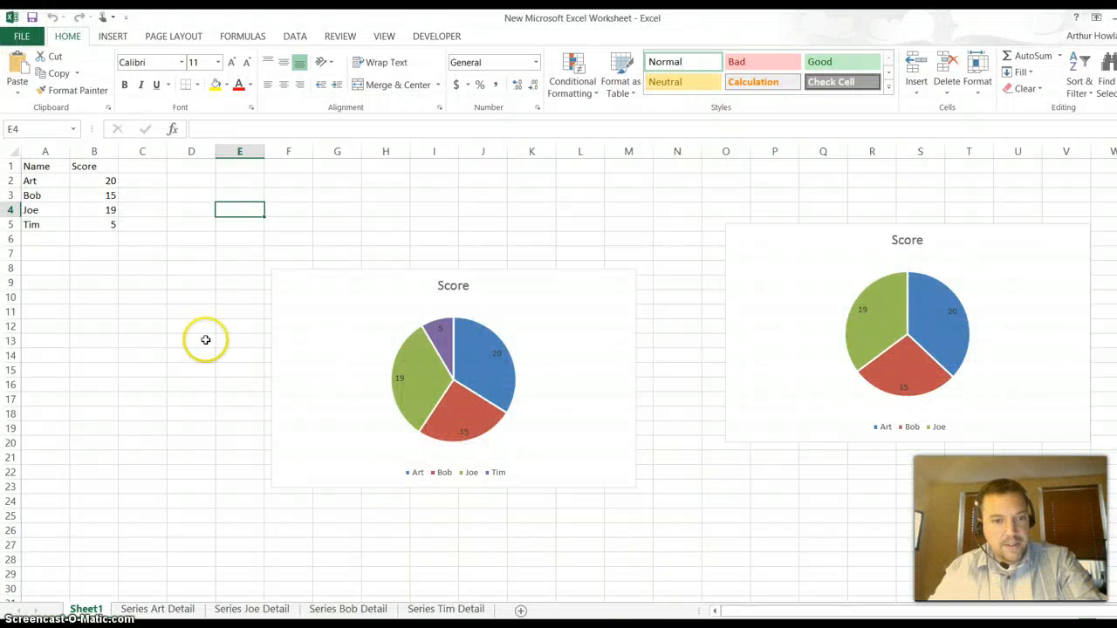
mouse_move(475, 352)
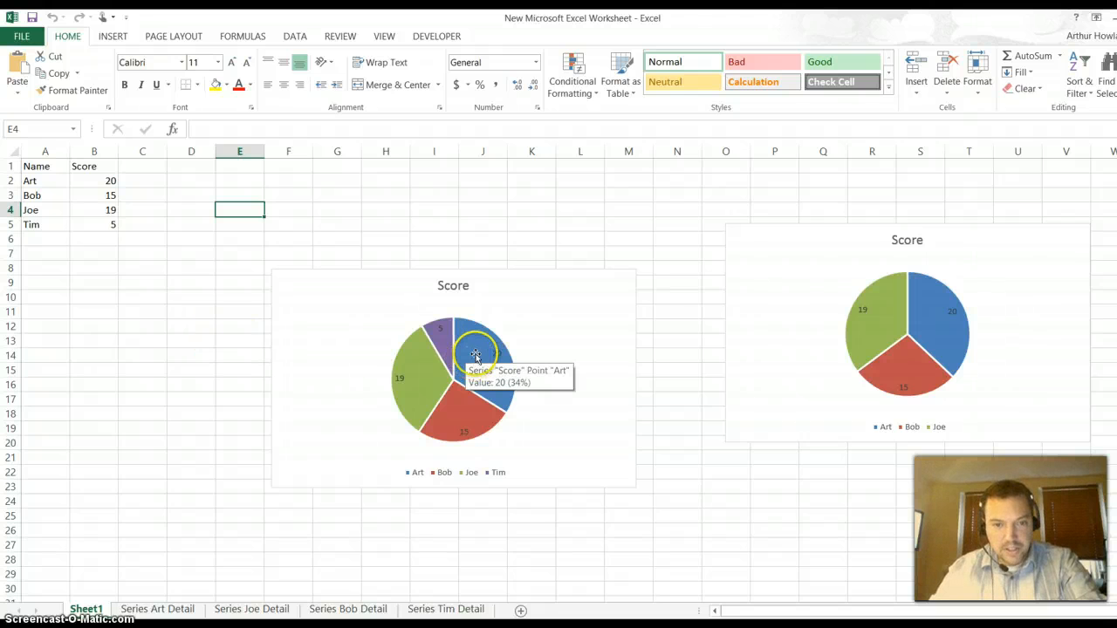
left_click(475, 355)
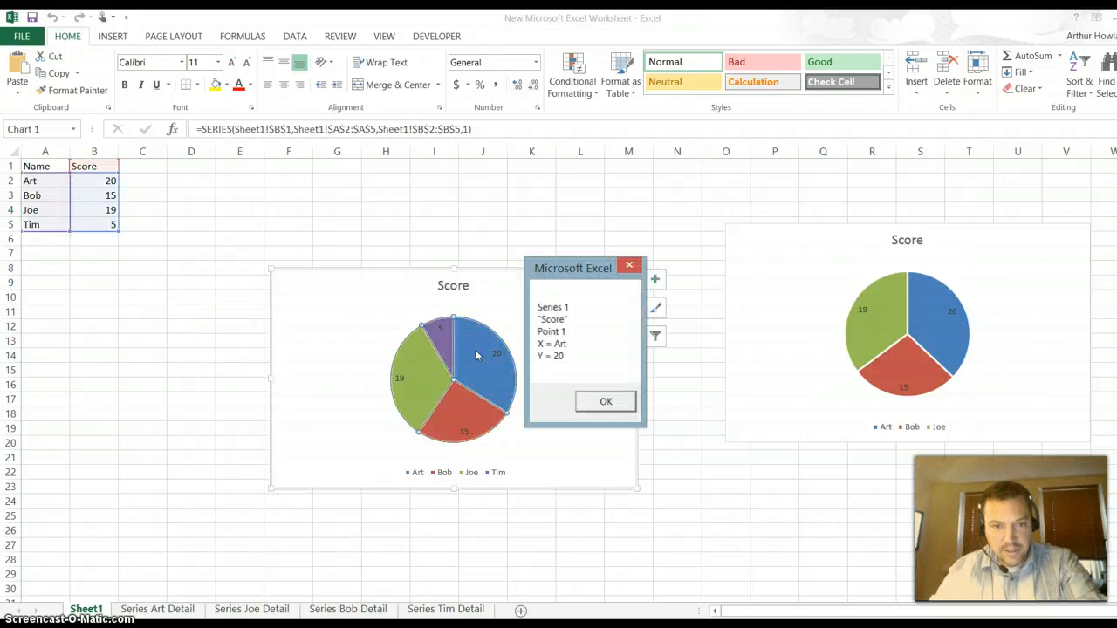
left_click(604, 399)
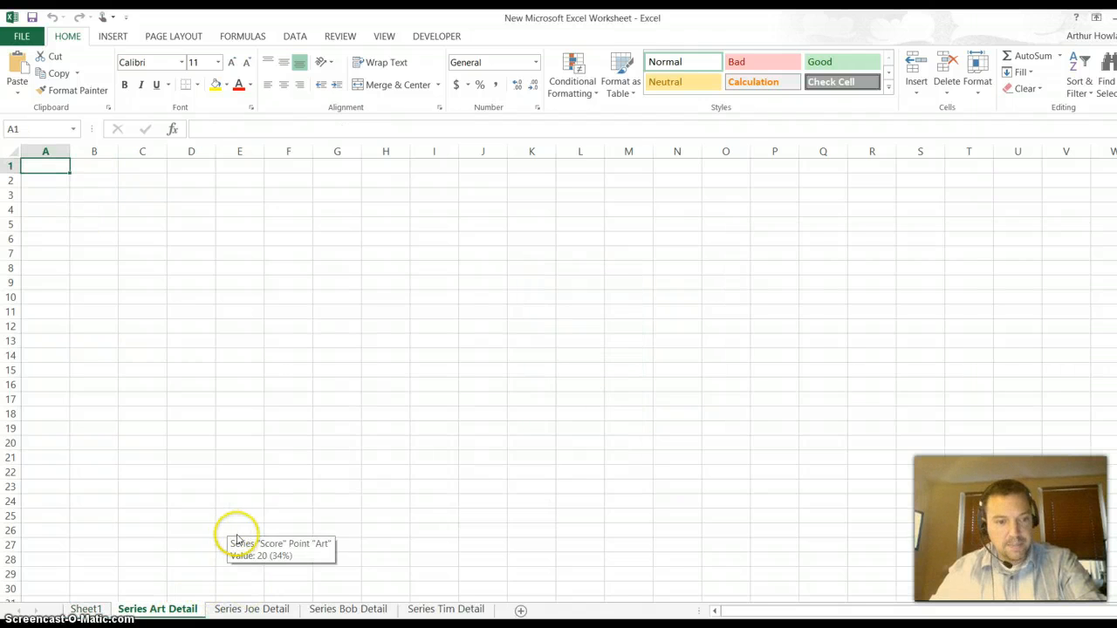
left_click(88, 607)
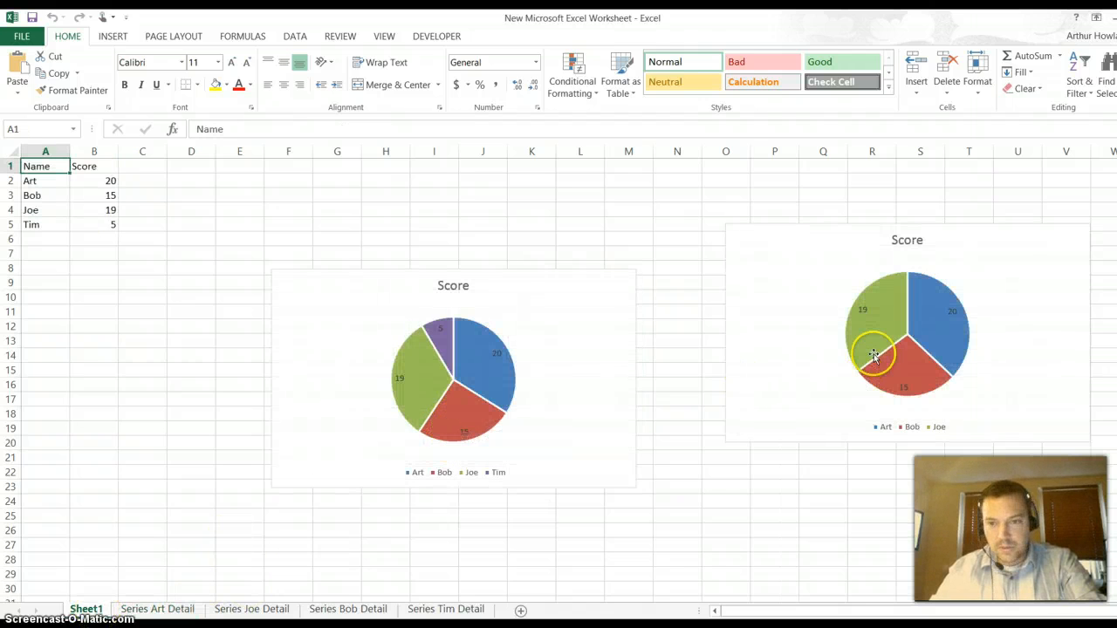
left_click(874, 356)
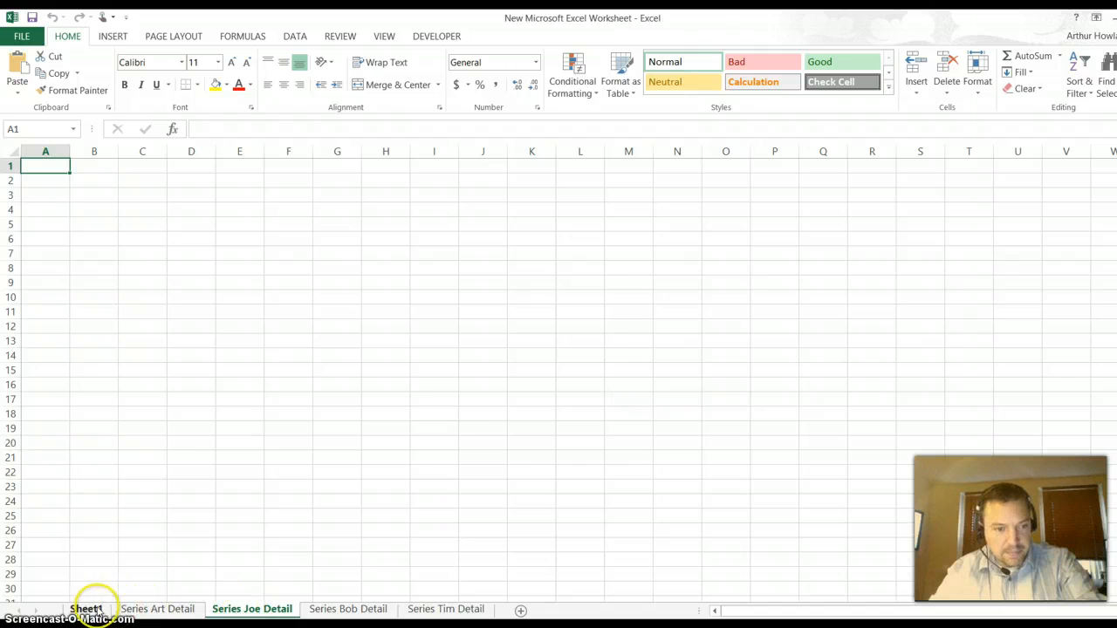
left_click(87, 607)
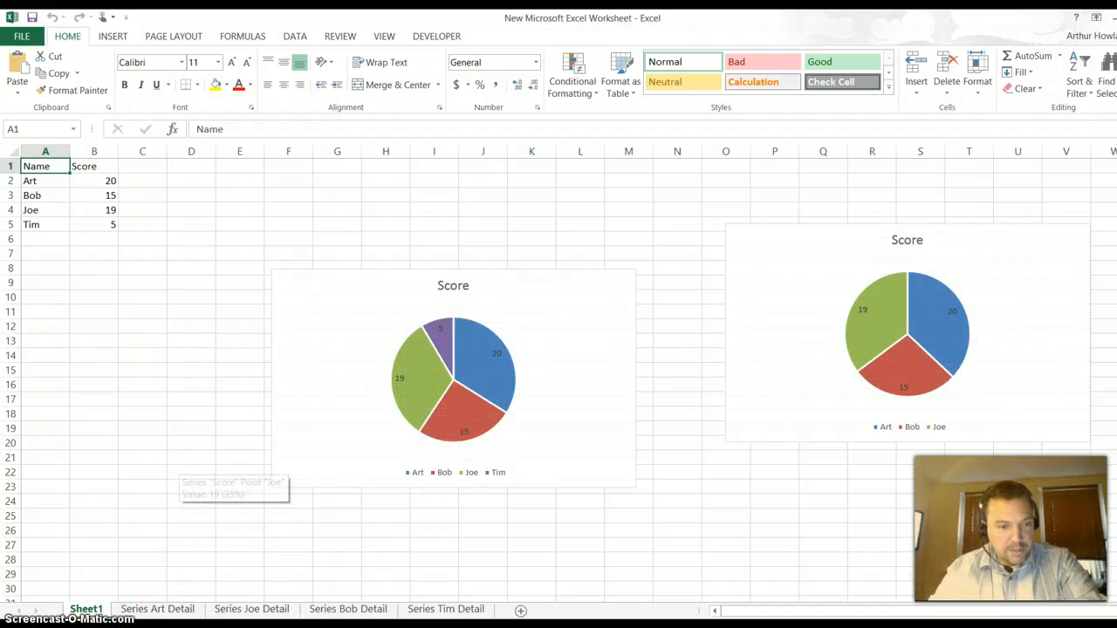
right_click(87, 609)
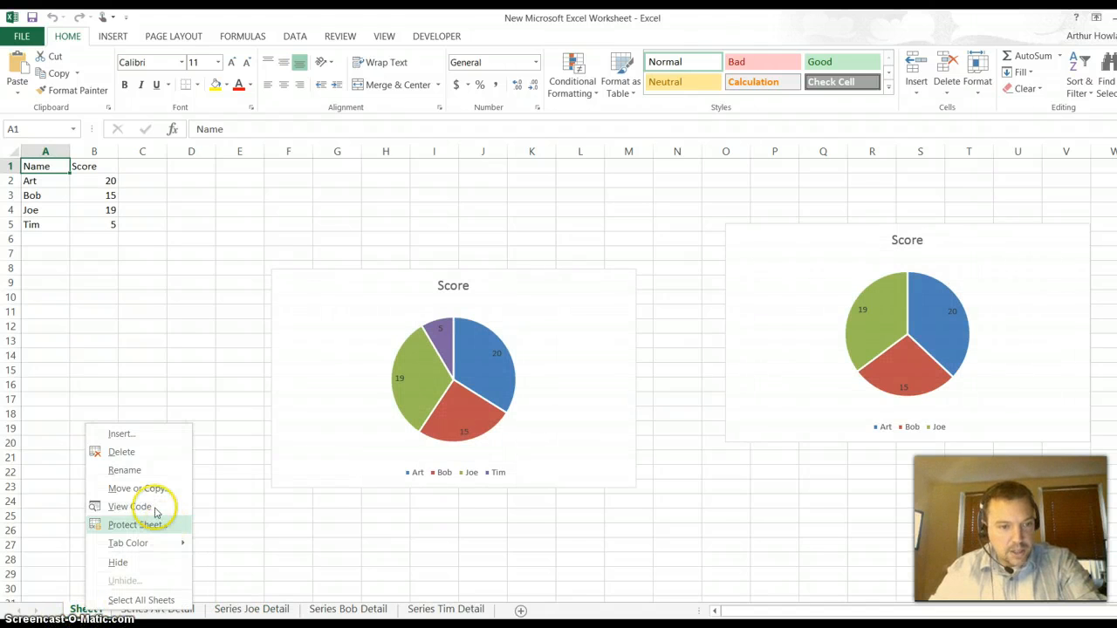
left_click(129, 506)
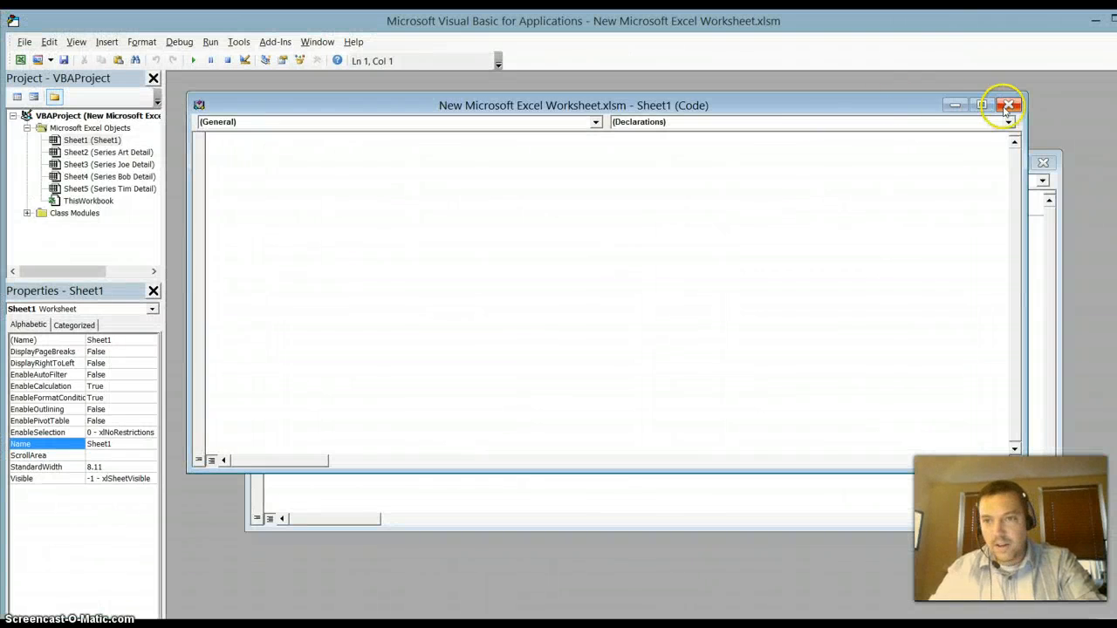
left_click(1009, 101)
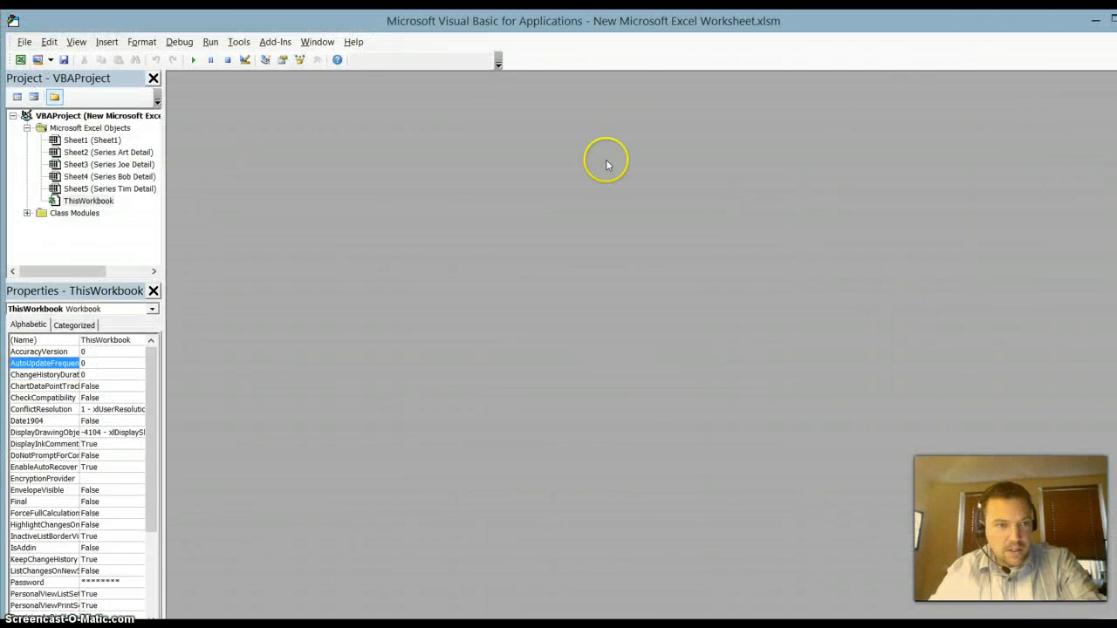
left_click(28, 213)
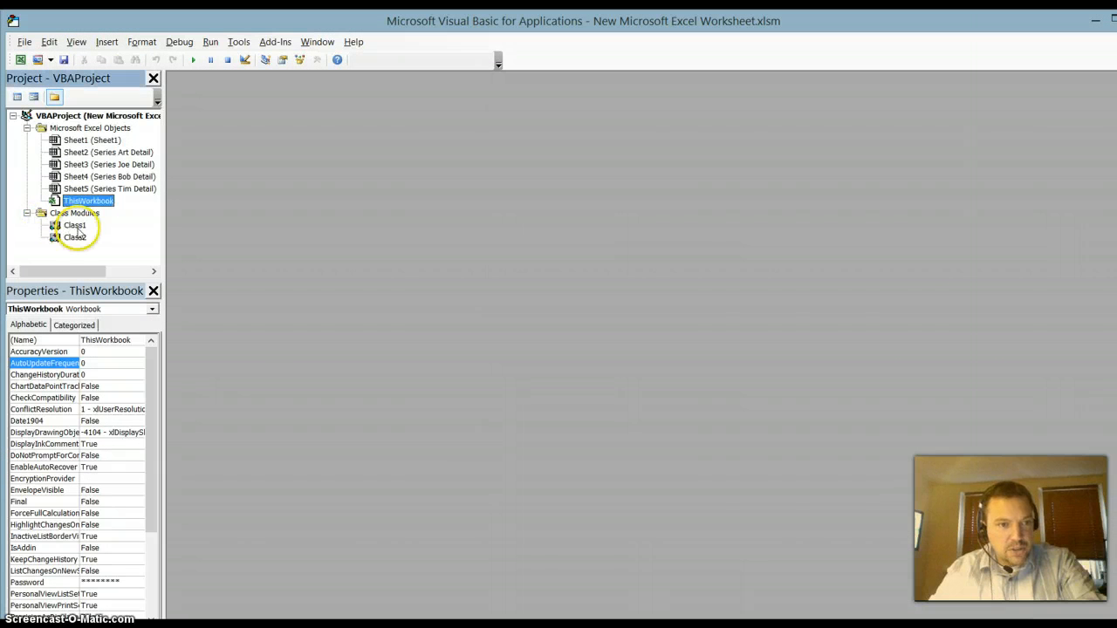
double_click(73, 225)
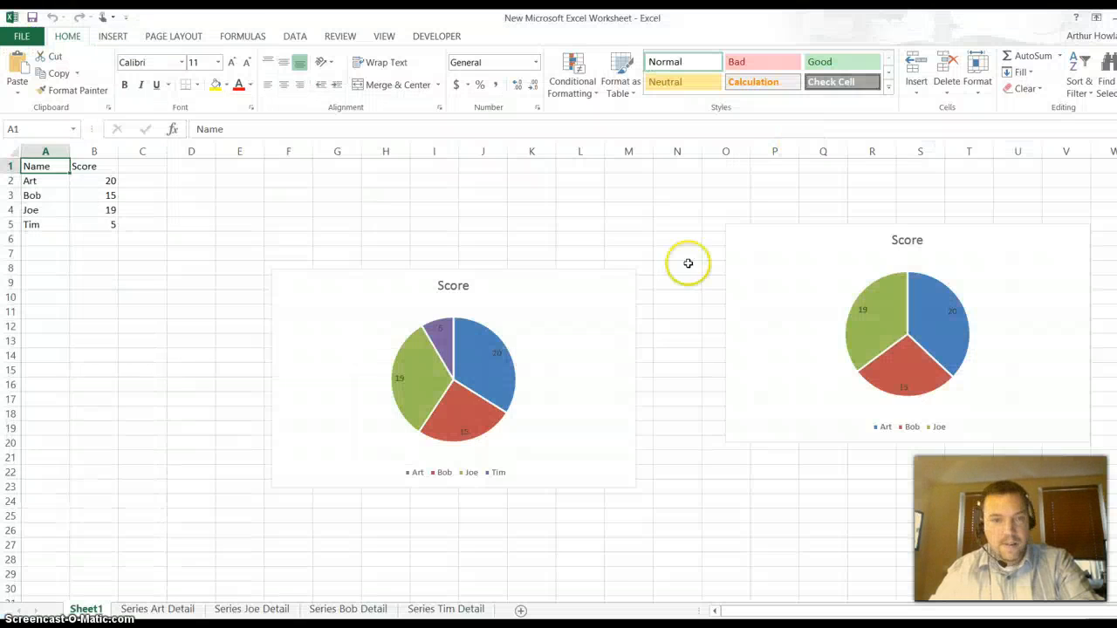
left_click(160, 608)
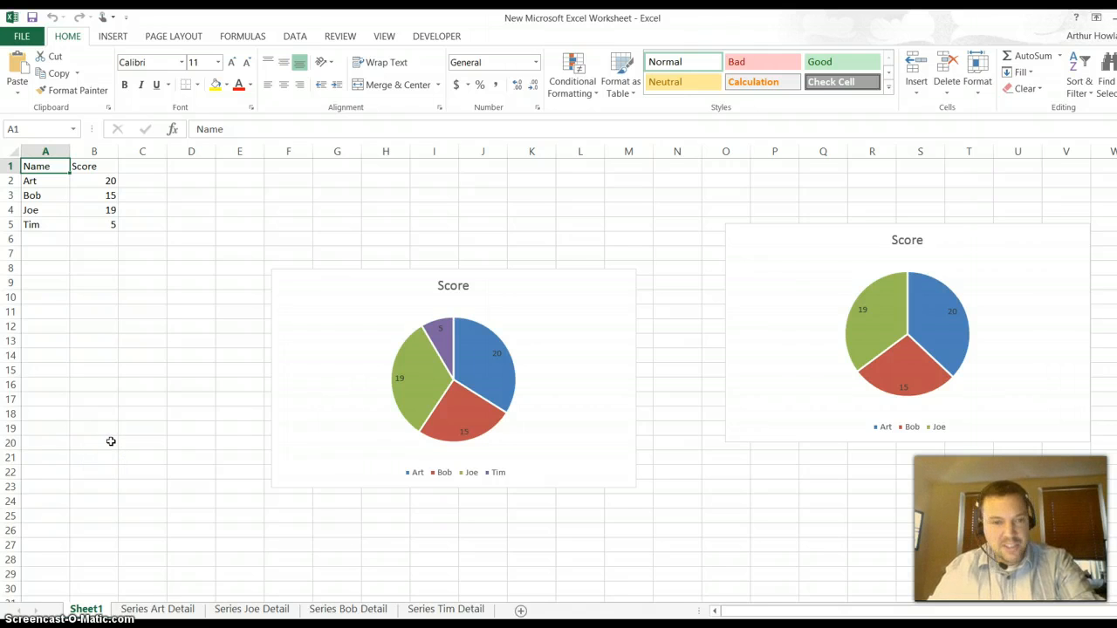
mouse_move(38, 587)
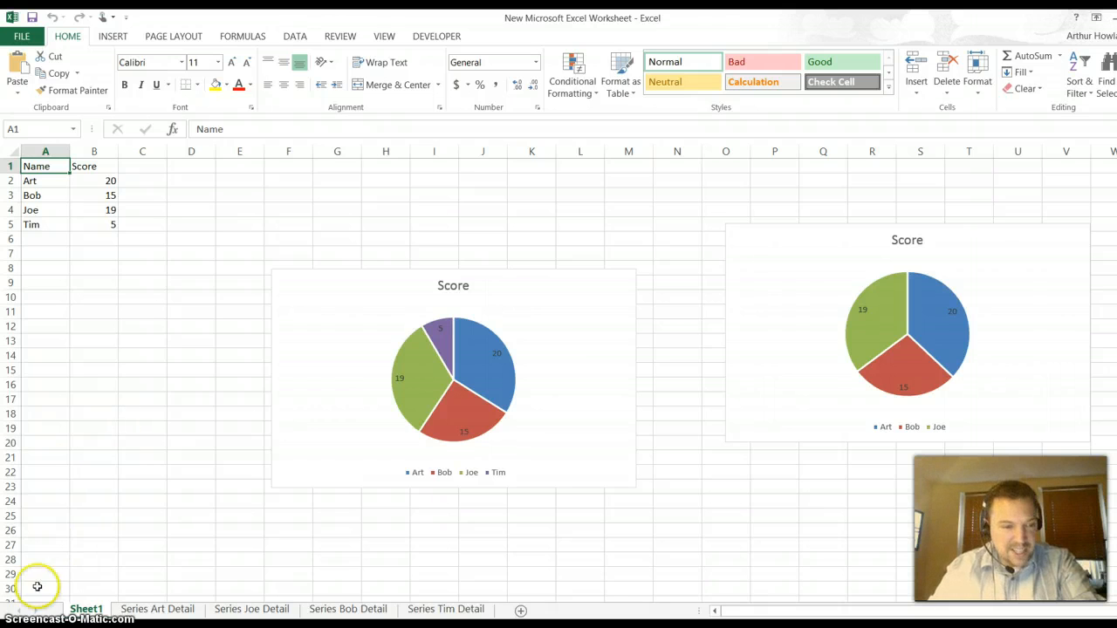